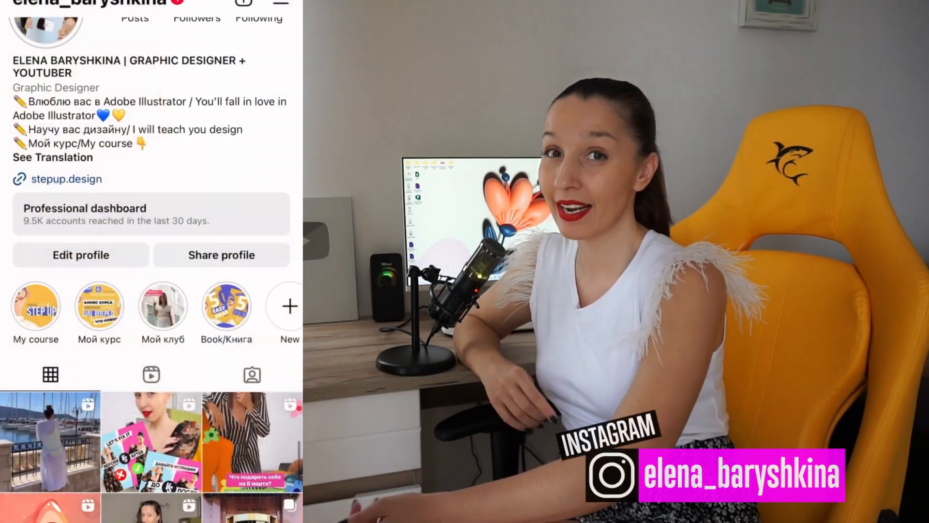
- Draw a tall coral ellipse on the artboard with the Ellipse Tool and widen it slightly
scroll("down", 3)
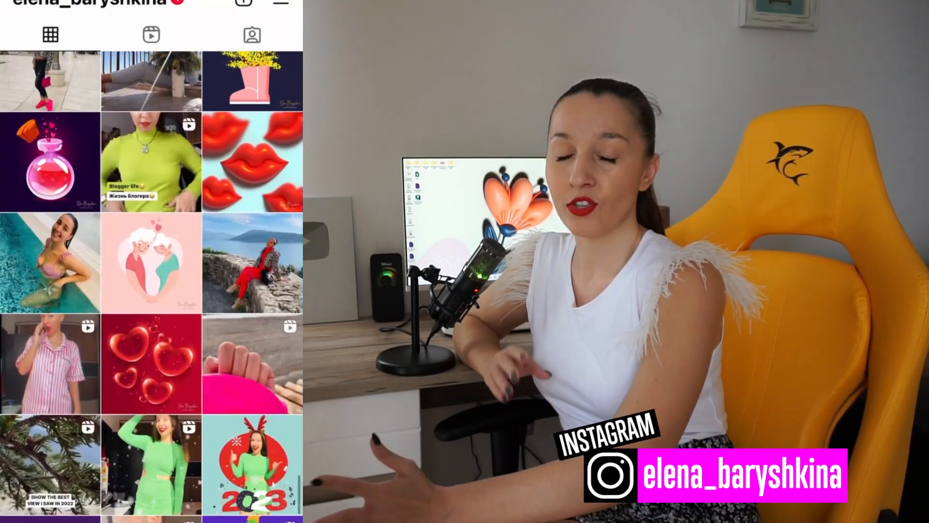
scroll("down", 3)
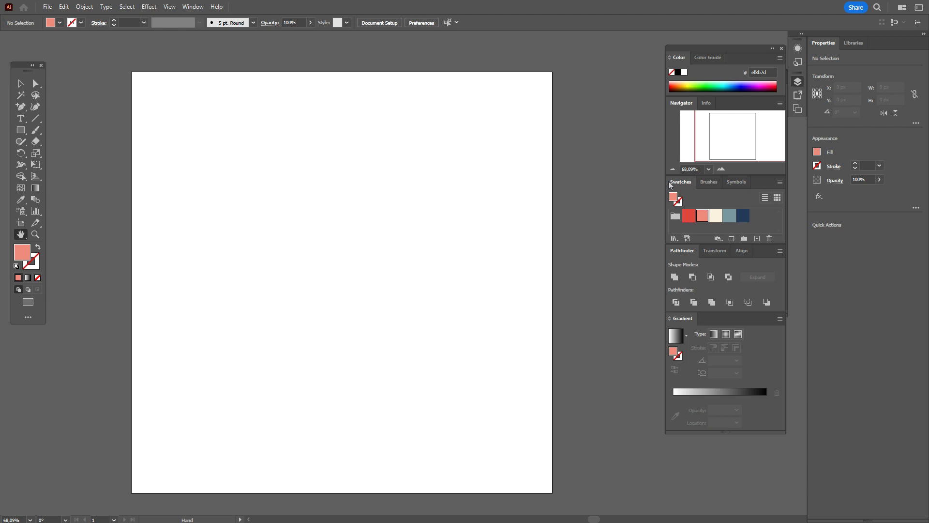
mouse_move(678, 243)
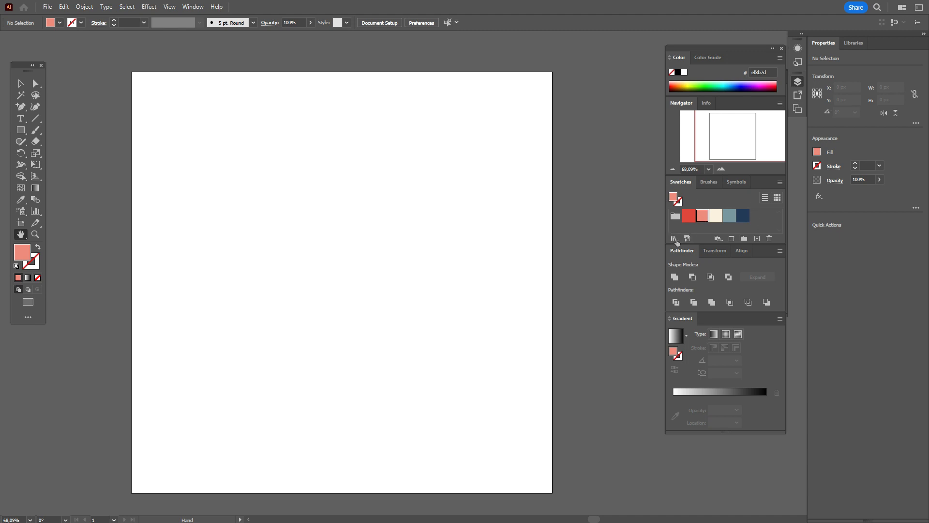
left_click(20, 130)
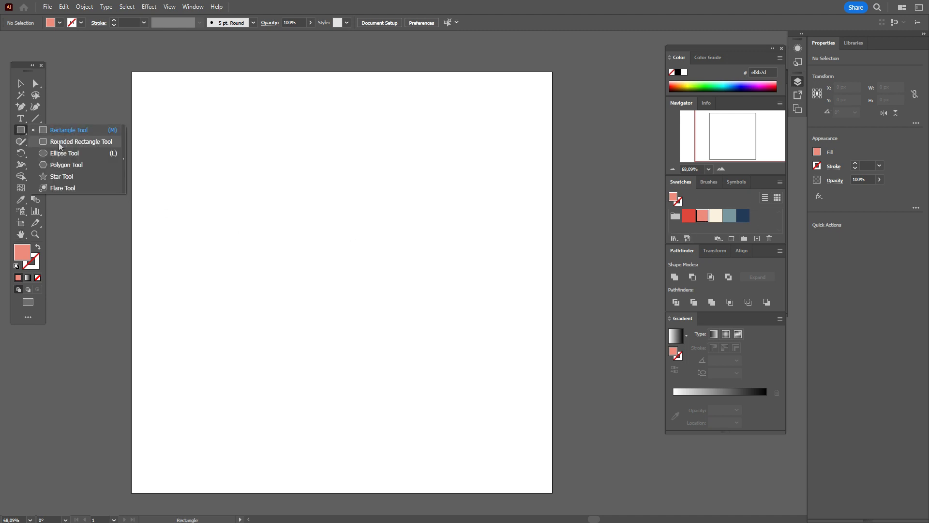
left_click_drag(323, 165, 342, 279)
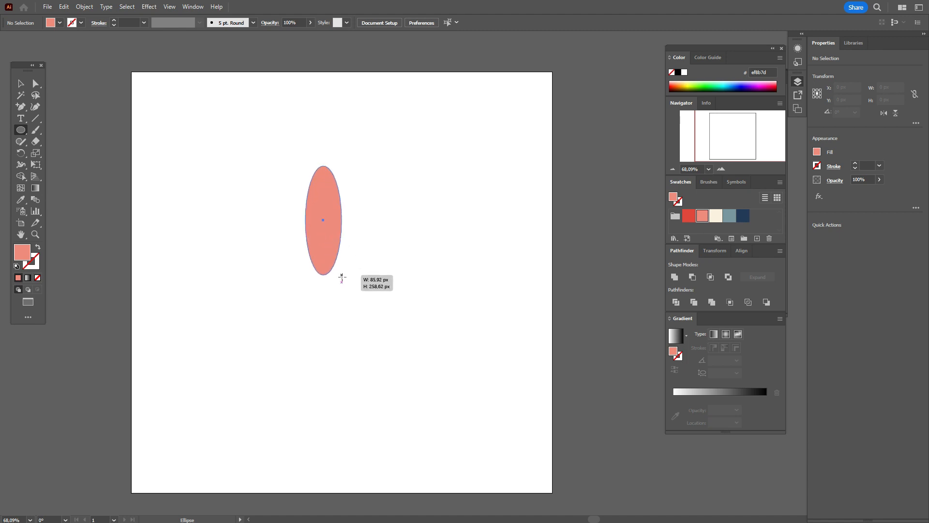
left_click_drag(342, 279, 350, 278)
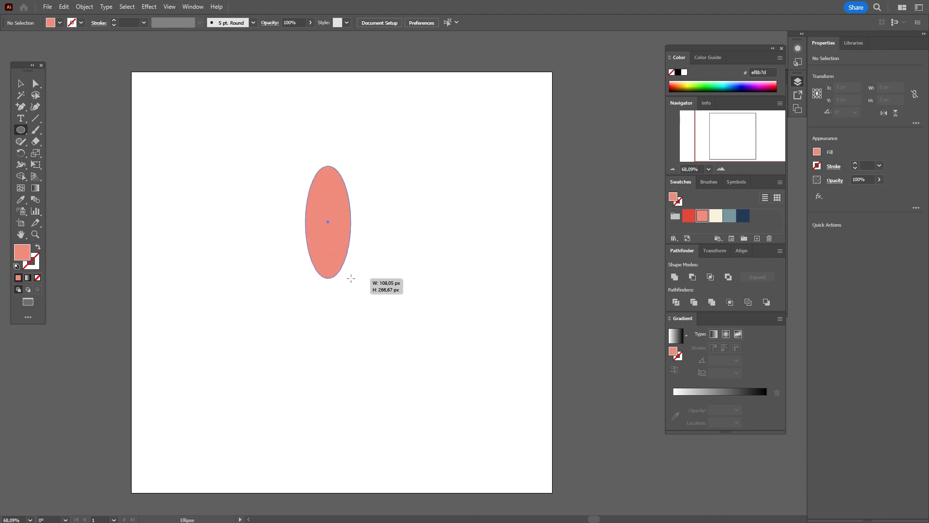
- Reshape the ellipse's top anchor with Direct Selection into a narrower egg-like form
left_click(35, 83)
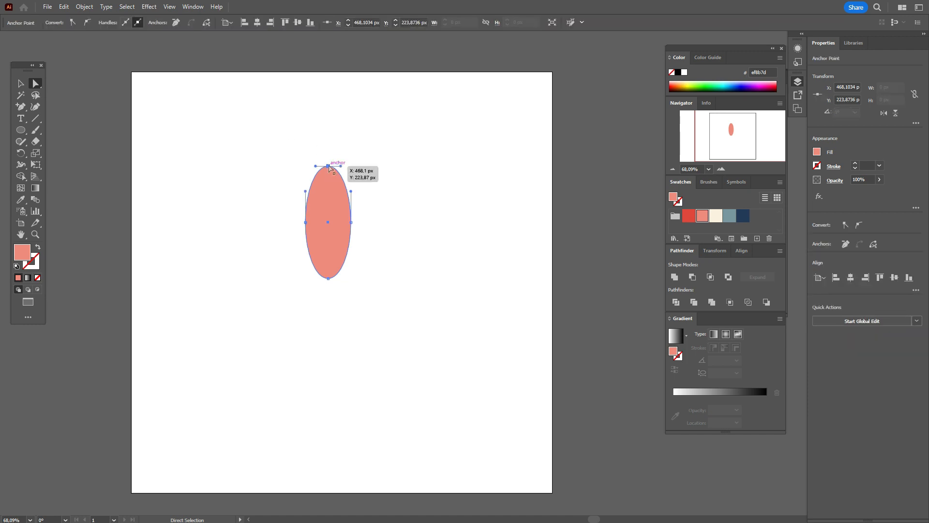
left_click(757, 277)
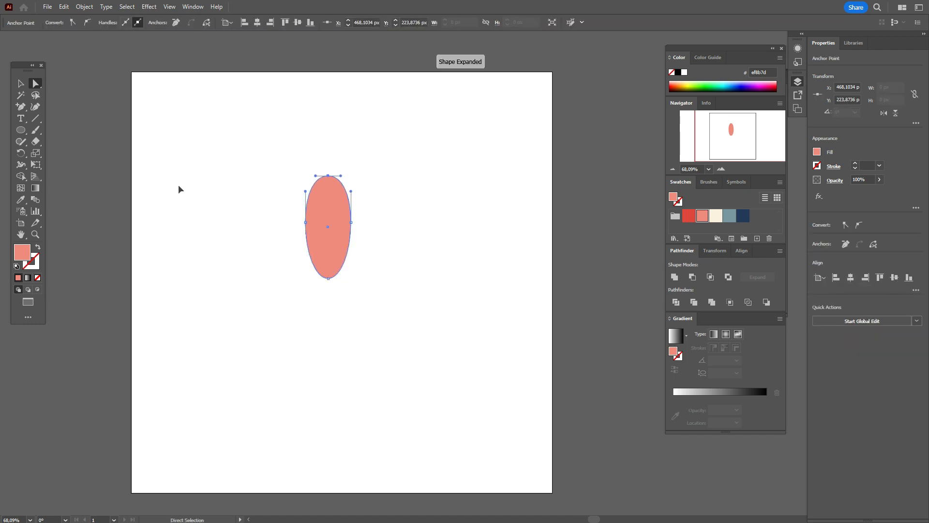
left_click(149, 7)
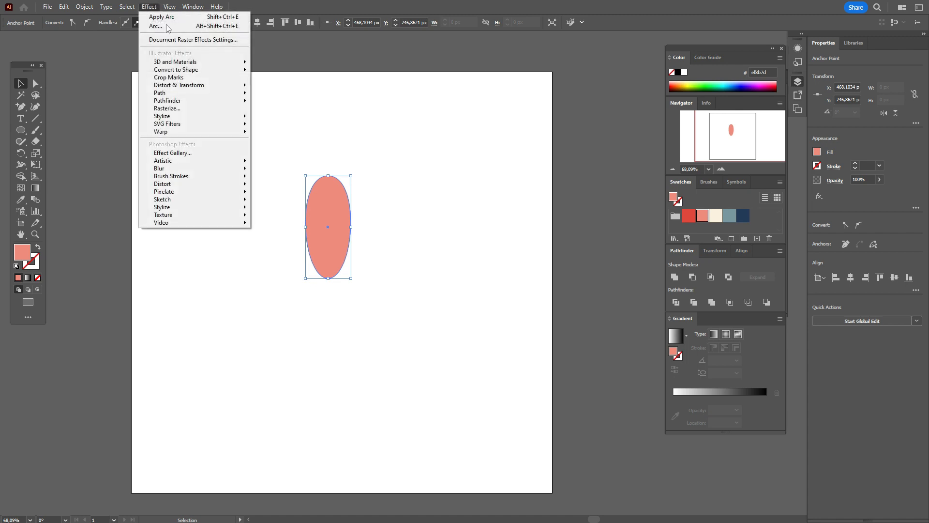
mouse_move(179, 86)
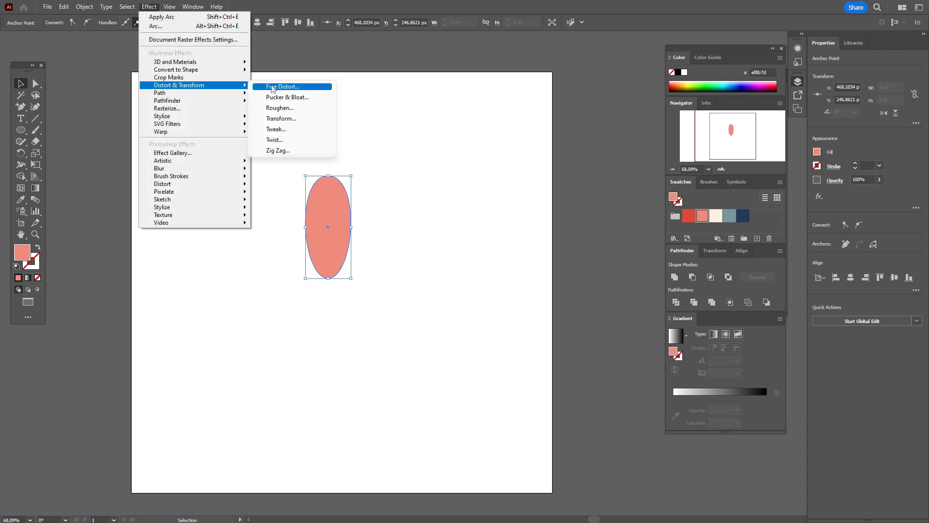
- Apply Free Distort, pulling both bottom corners inward so the ellipse tapers to a point
left_click(284, 86)
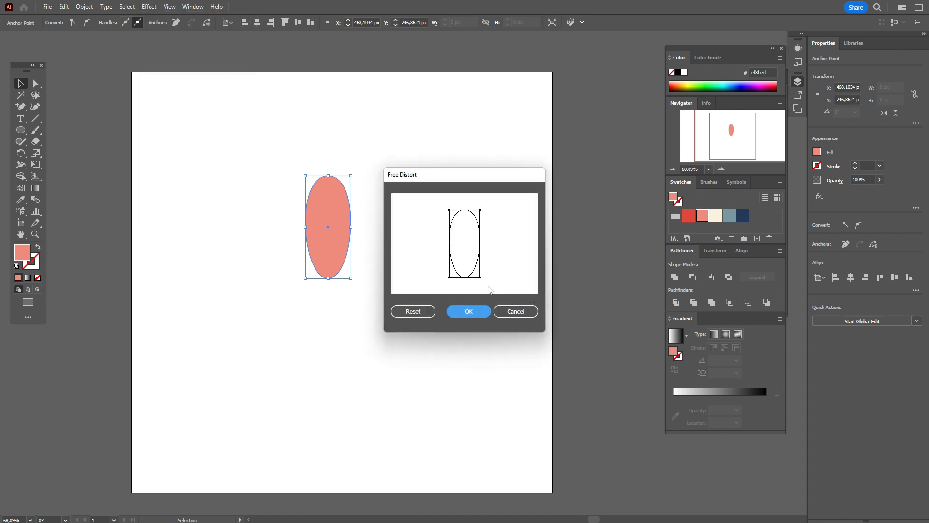
left_click_drag(453, 275, 456, 282)
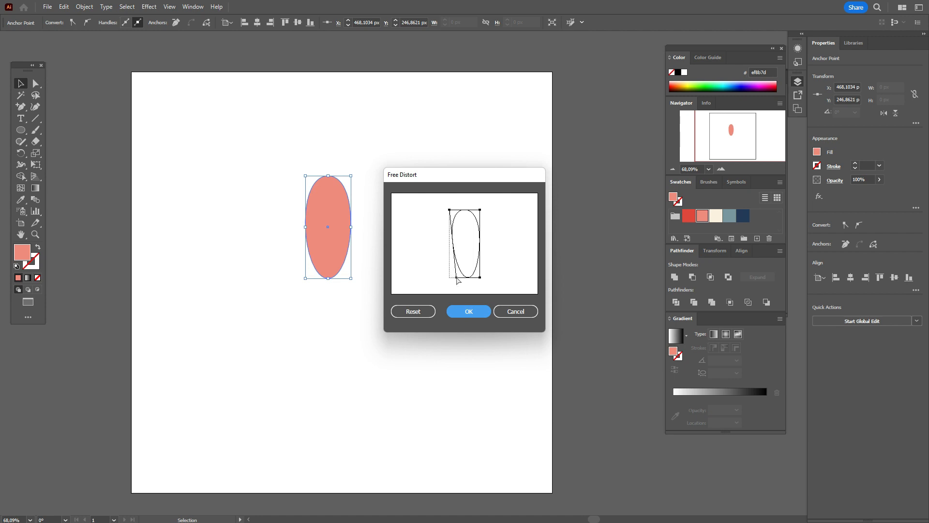
mouse_move(481, 282)
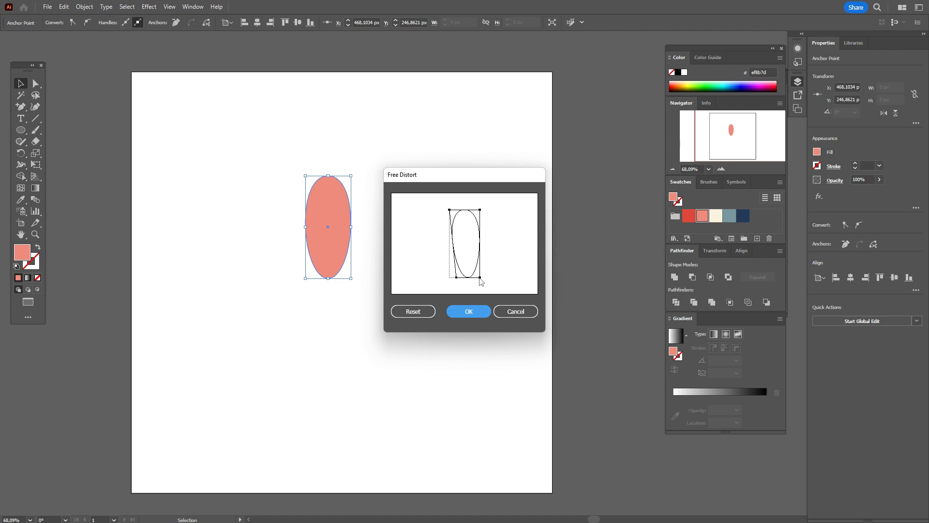
left_click_drag(494, 278, 474, 281)
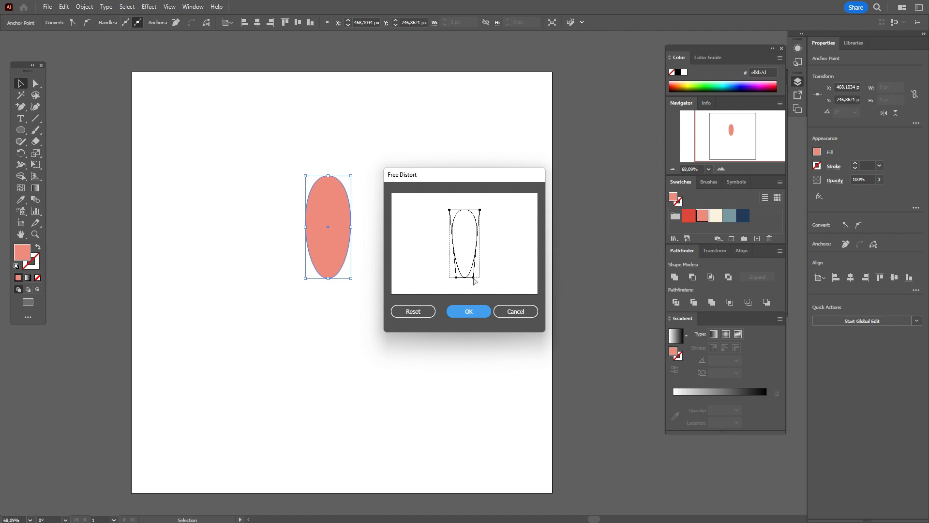
left_click(468, 310)
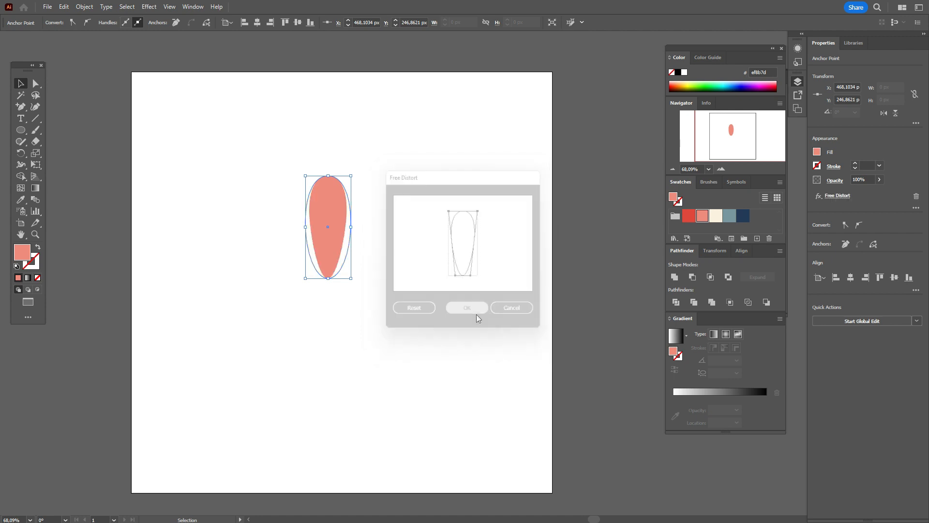
- Expand Appearance to make the taper permanent and refine the petal's rounded top anchor
left_click(85, 7)
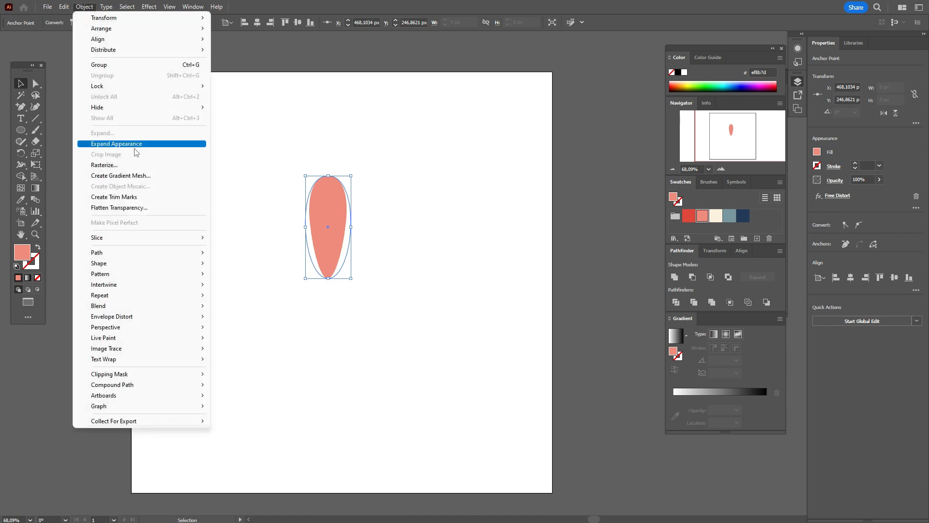
left_click(116, 143)
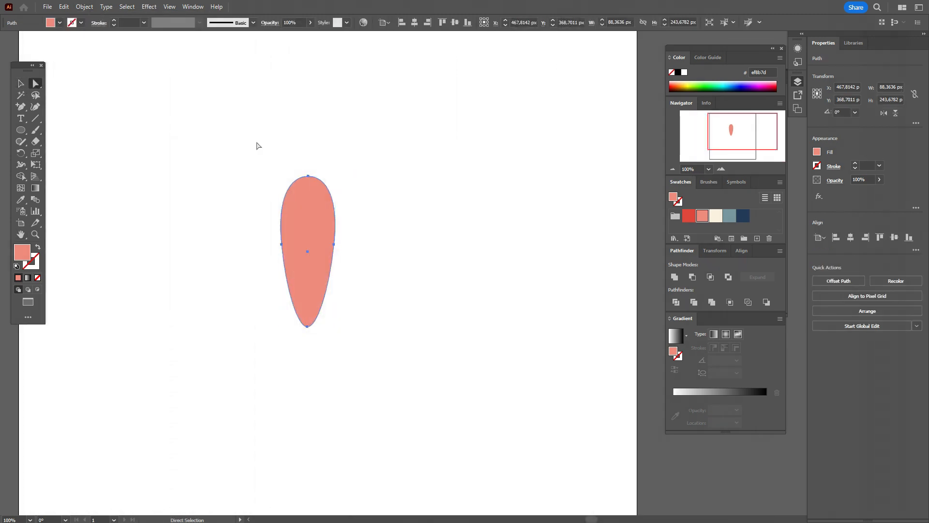
left_click_drag(308, 178, 311, 182)
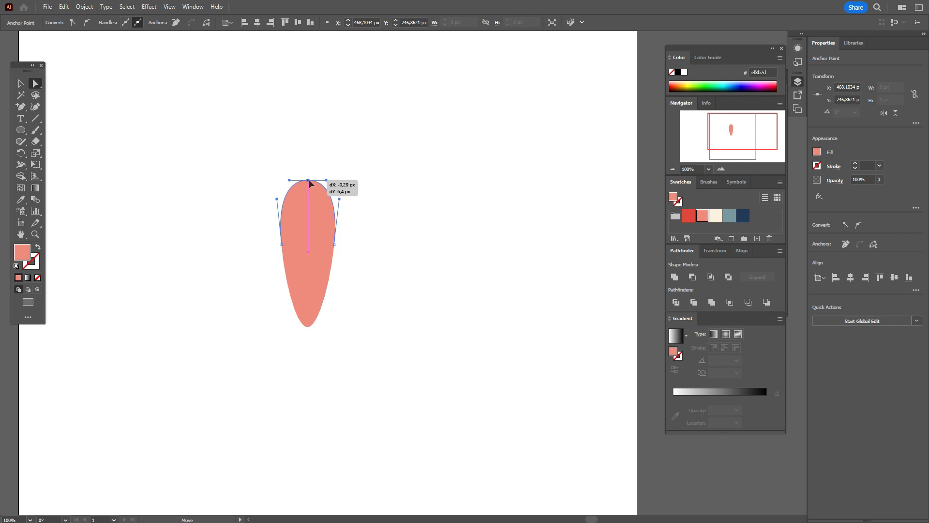
left_click_drag(307, 181, 308, 182)
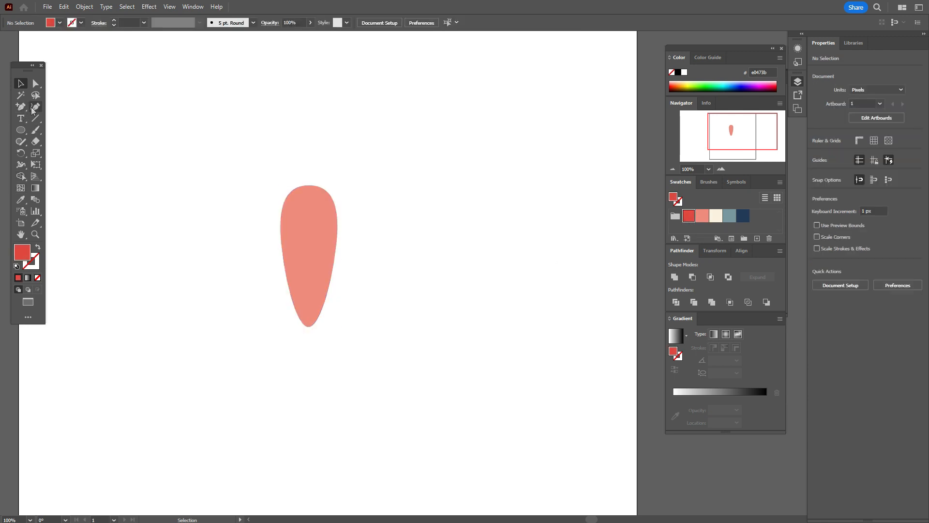
- Draw three red 0.7 pt vein lines fanning up from the petal tip, then select the whole petal
left_click(21, 106)
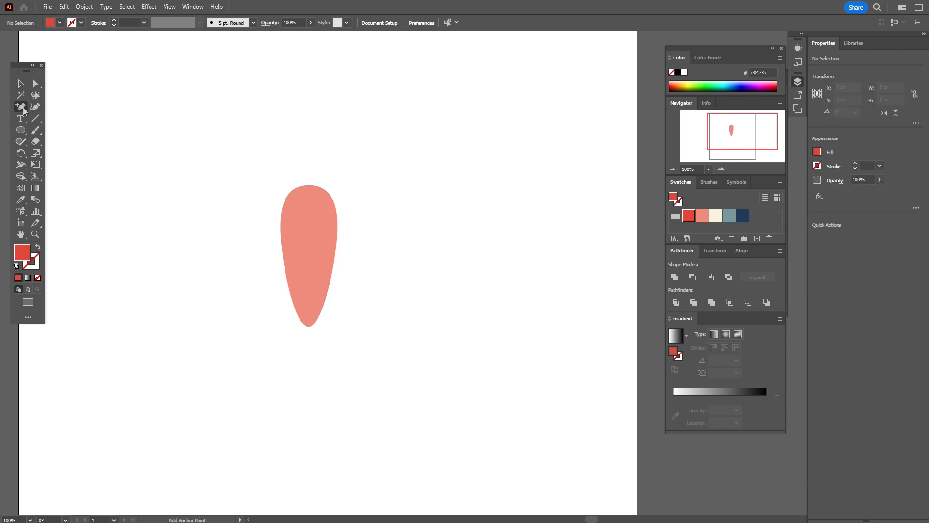
mouse_move(27, 114)
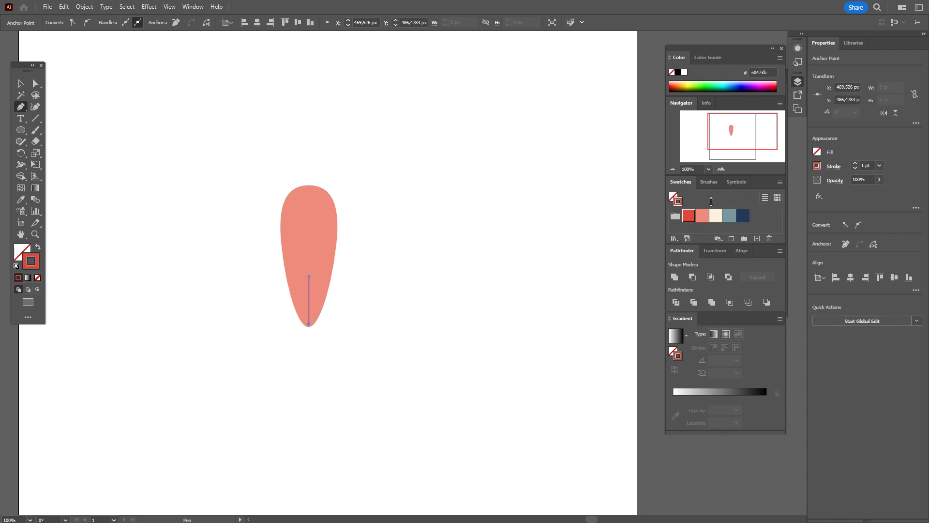
left_click(708, 182)
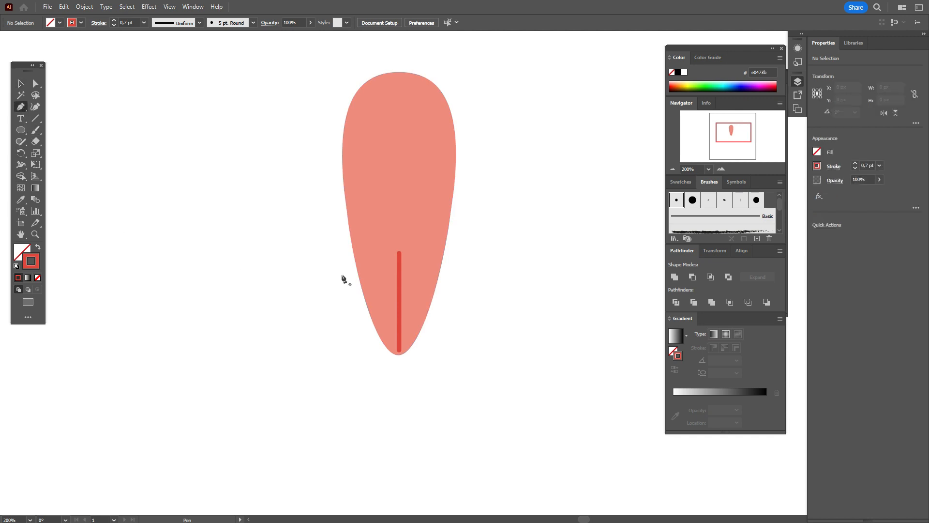
left_click_drag(370, 268, 383, 308)
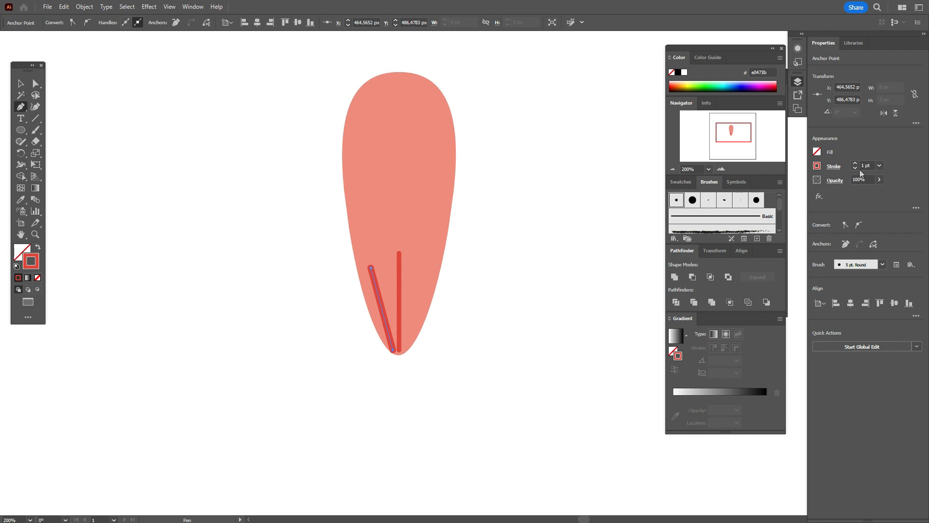
left_click(864, 166)
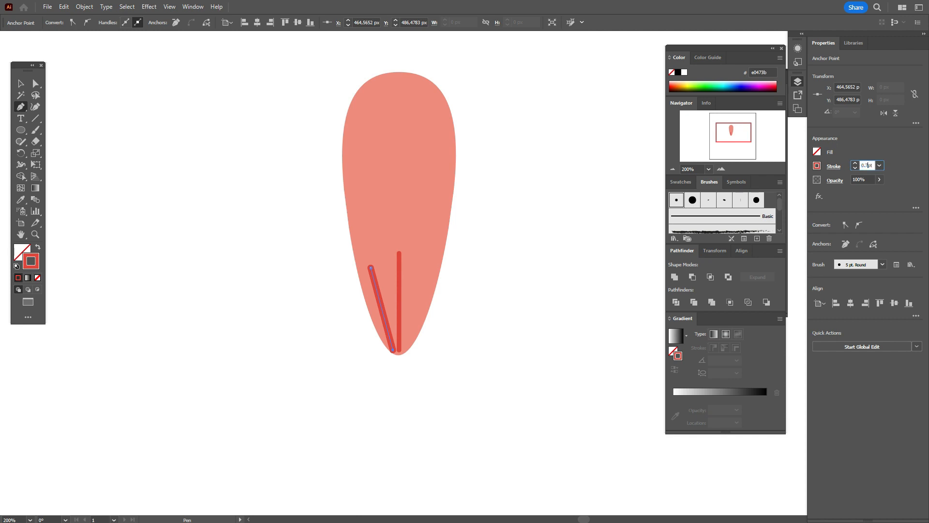
mouse_move(559, 278)
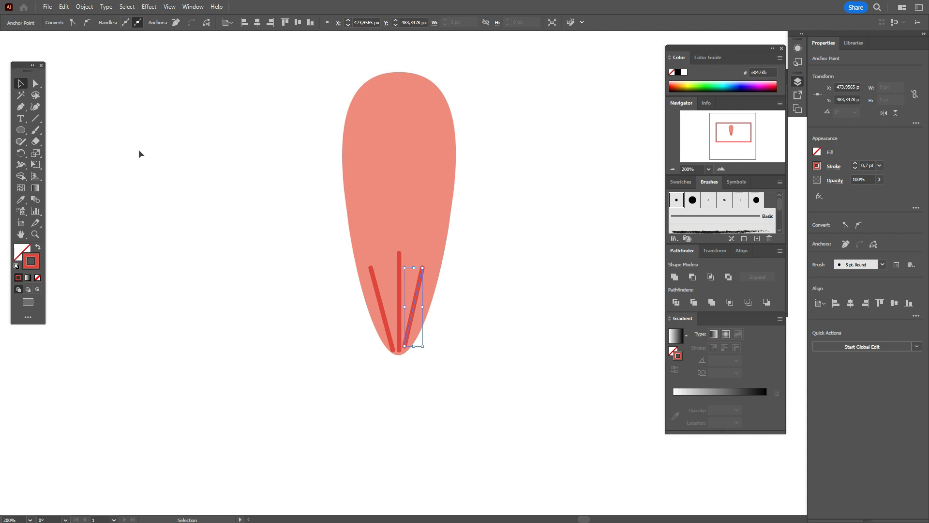
left_click(542, 241)
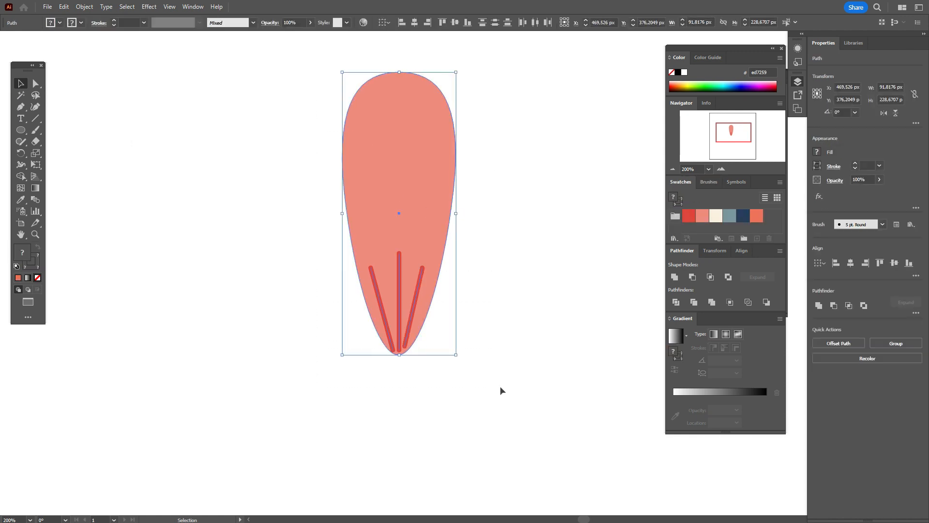
- Copy the petal into three via Transform > Move, colour the outer two deeper coral and rotate them outward
left_click(83, 7)
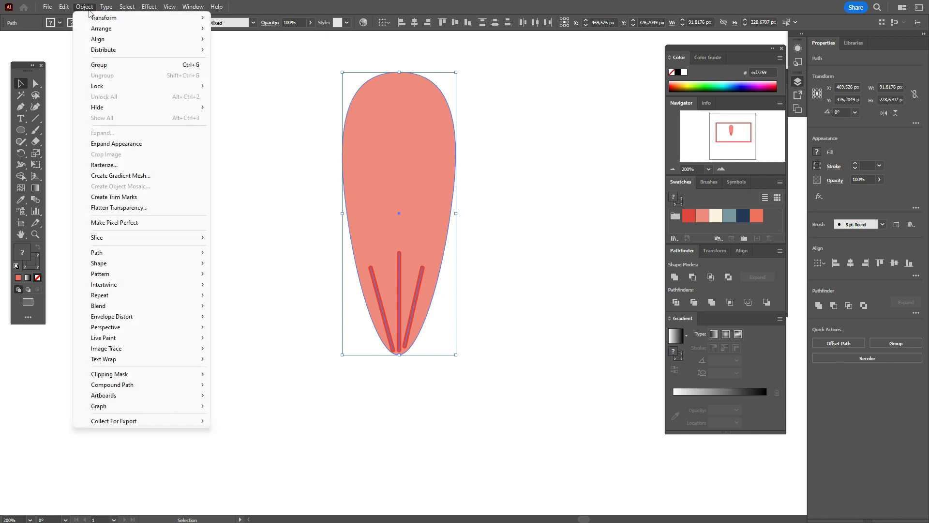
left_click(304, 204)
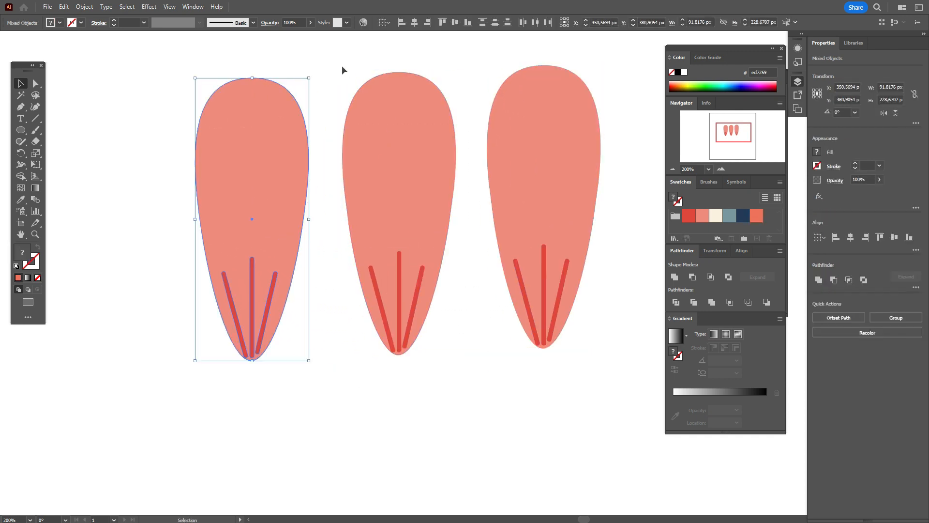
right_click(398, 213)
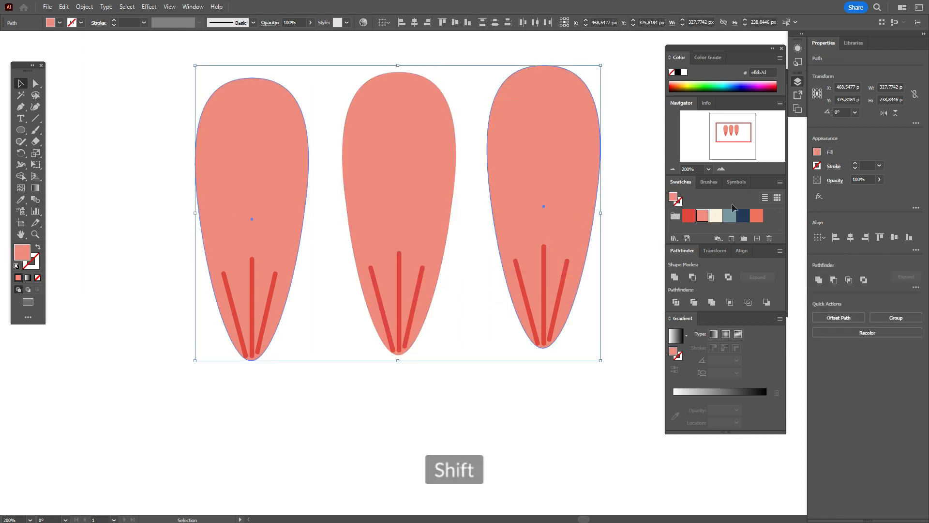
left_click(296, 349)
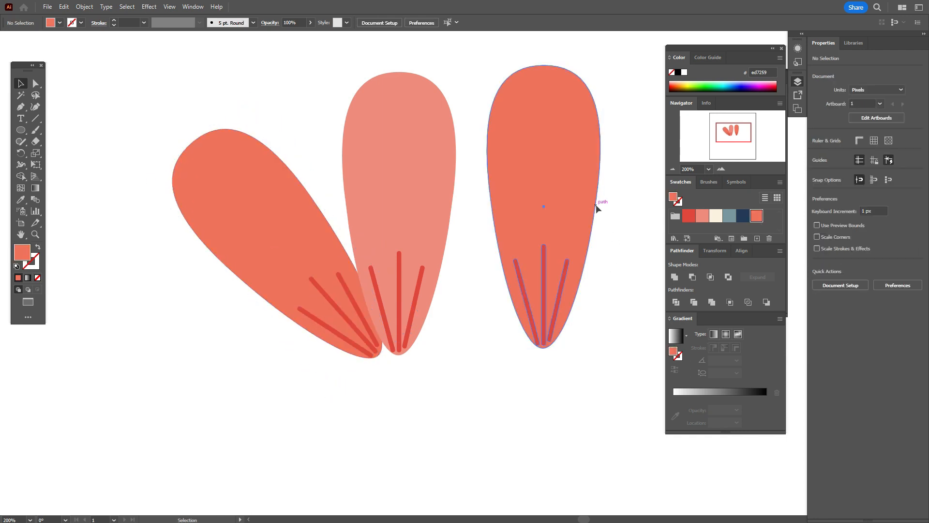
left_click_drag(542, 207, 563, 284)
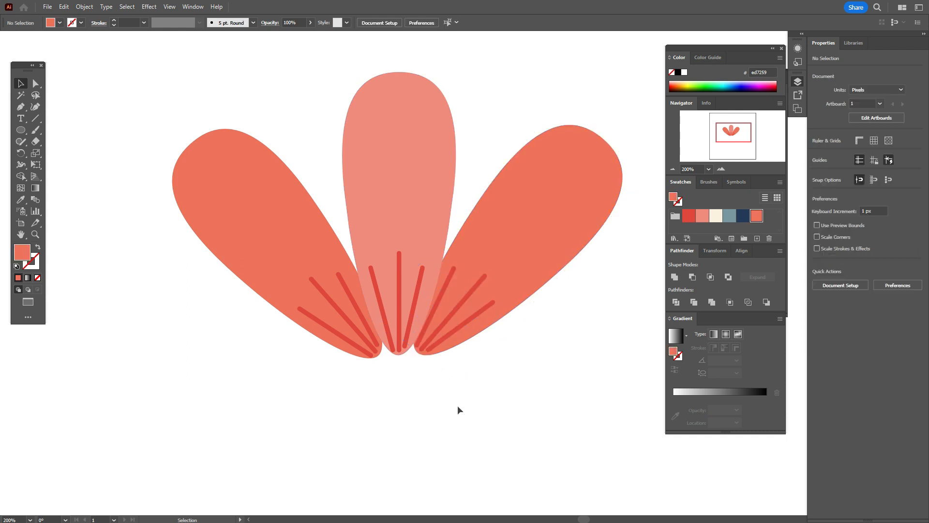
mouse_move(421, 403)
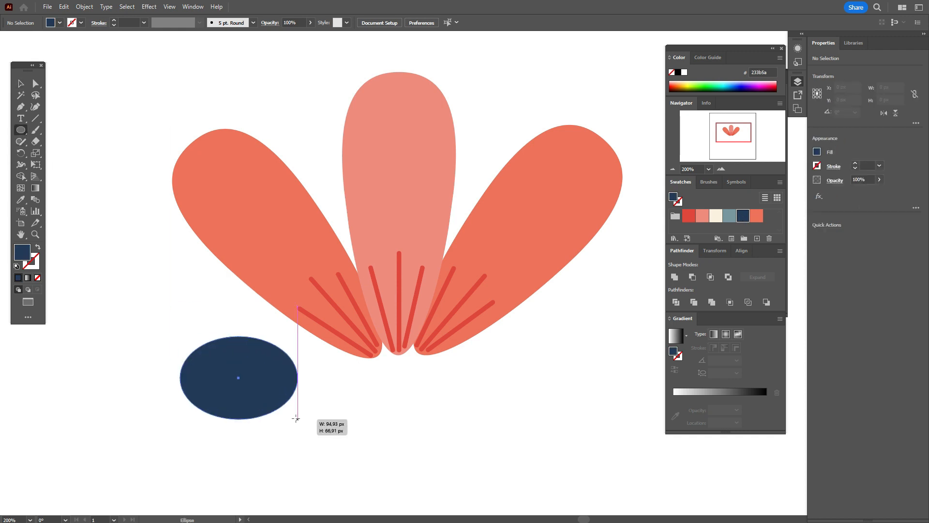
- Draw a navy ellipse, trim it to a half-circle under the petal base and fan the vein lines above it
left_click_drag(296, 419, 307, 457)
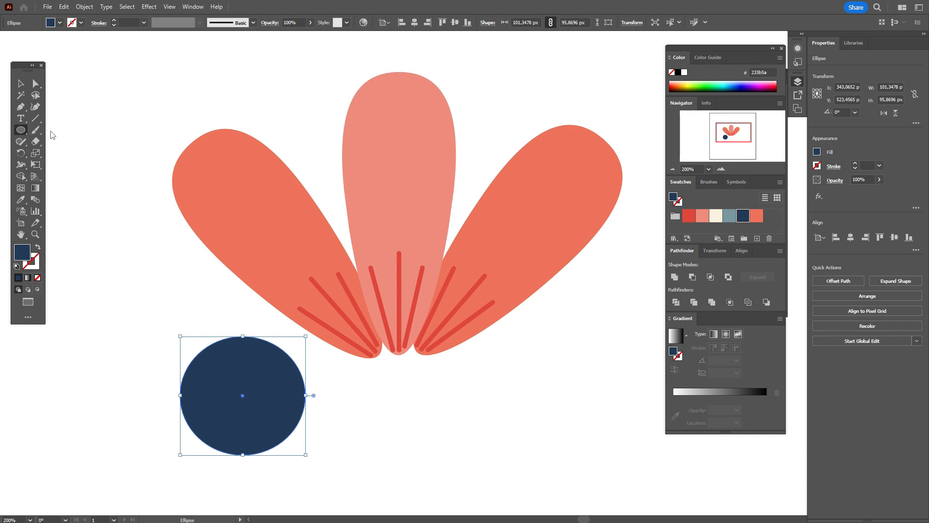
left_click_drag(146, 406, 344, 475)
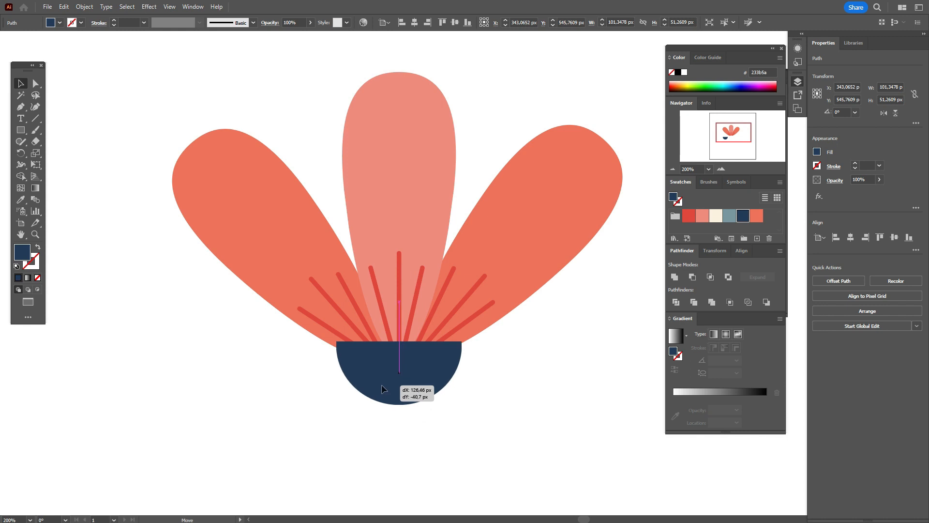
left_click_drag(385, 389, 379, 393)
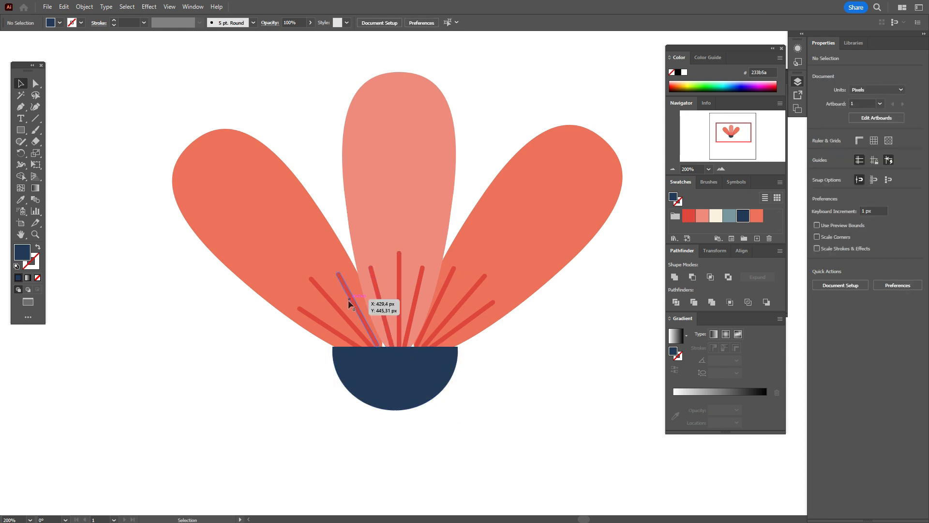
left_click_drag(352, 290, 361, 308)
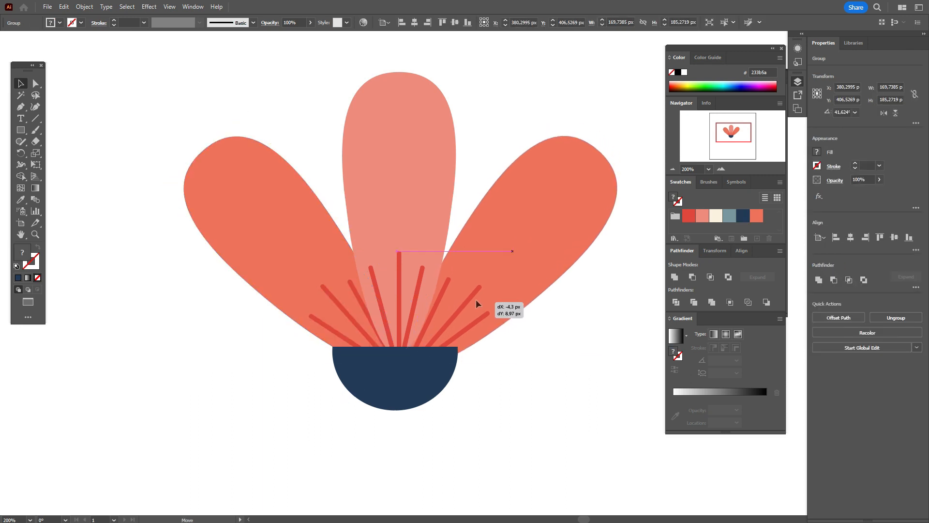
left_click(508, 351)
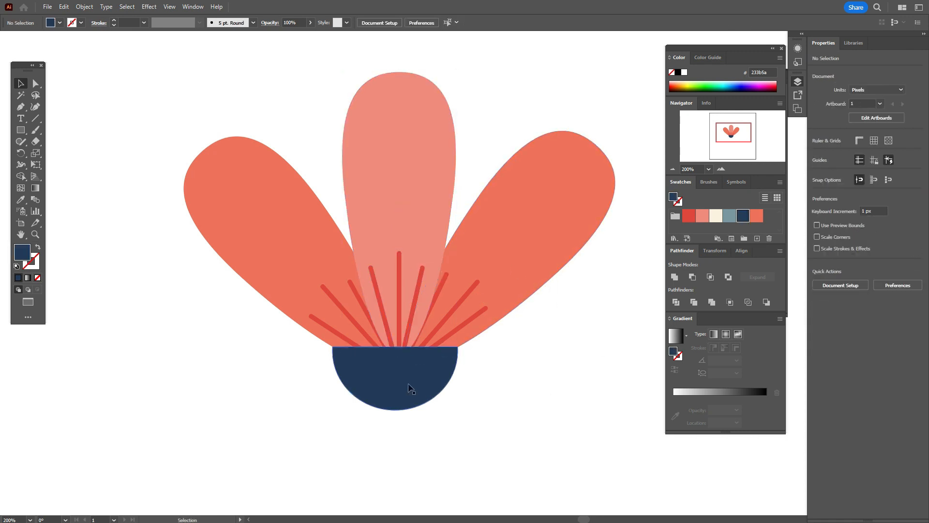
- Warp the navy half-circle with Arc Upper so its top edge bows into a rounded cup
left_click(149, 7)
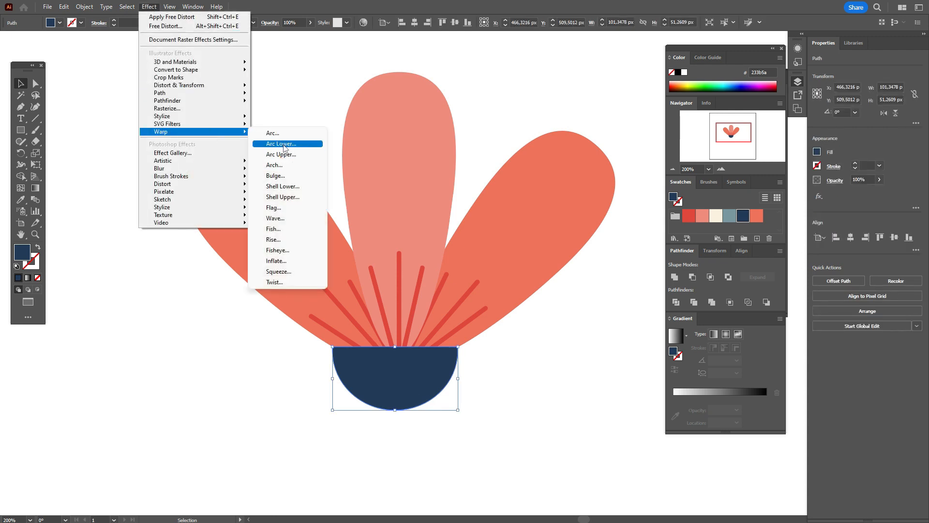
left_click(281, 143)
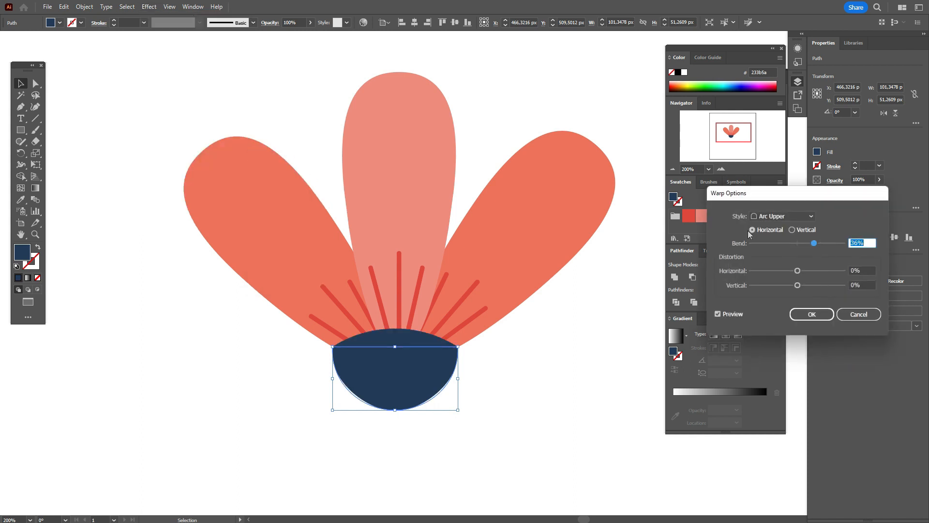
left_click(811, 314)
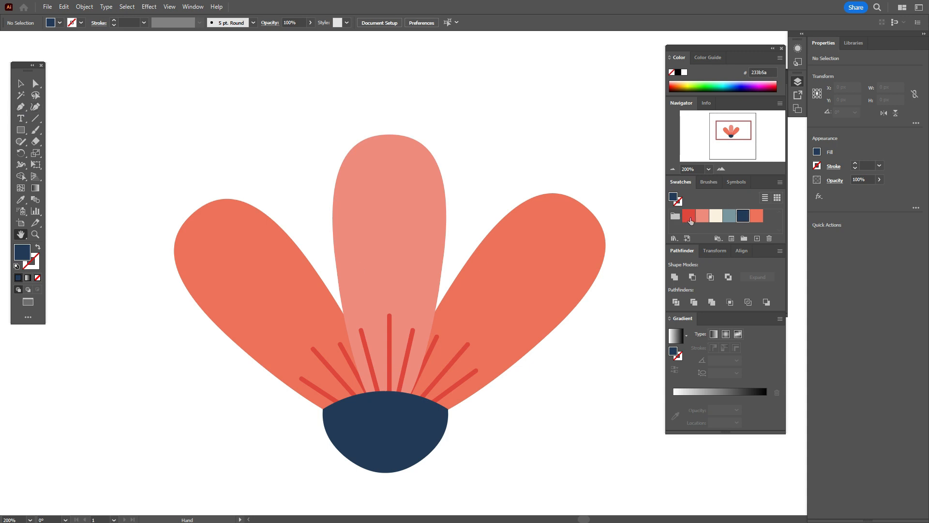
- Draw a curved red stamen from the navy base with the Pen tool as a round-brush stroke
left_click(688, 215)
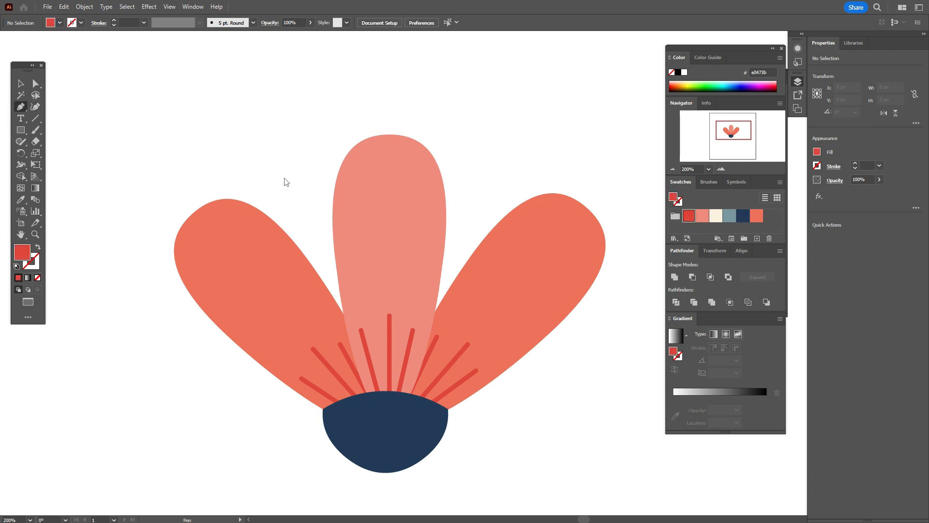
left_click_drag(283, 181, 349, 322)
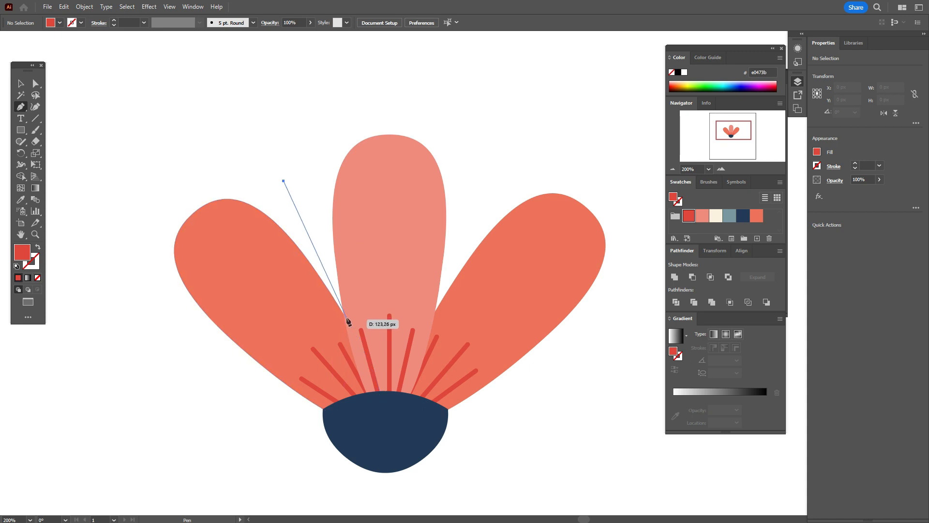
left_click(363, 443)
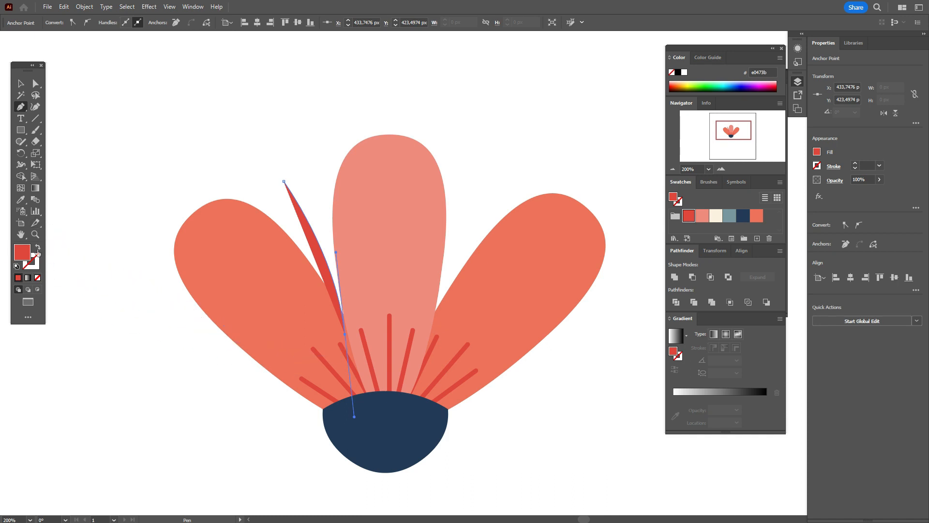
left_click(708, 182)
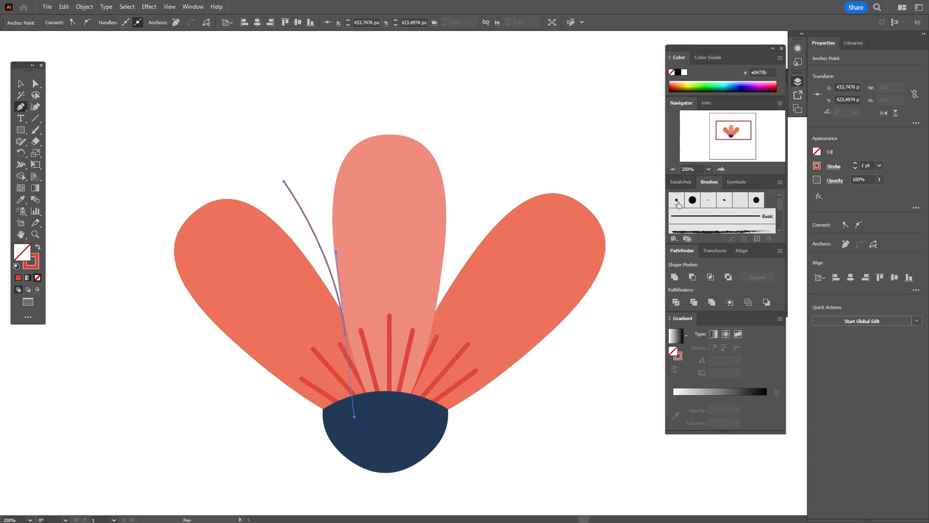
left_click(677, 199)
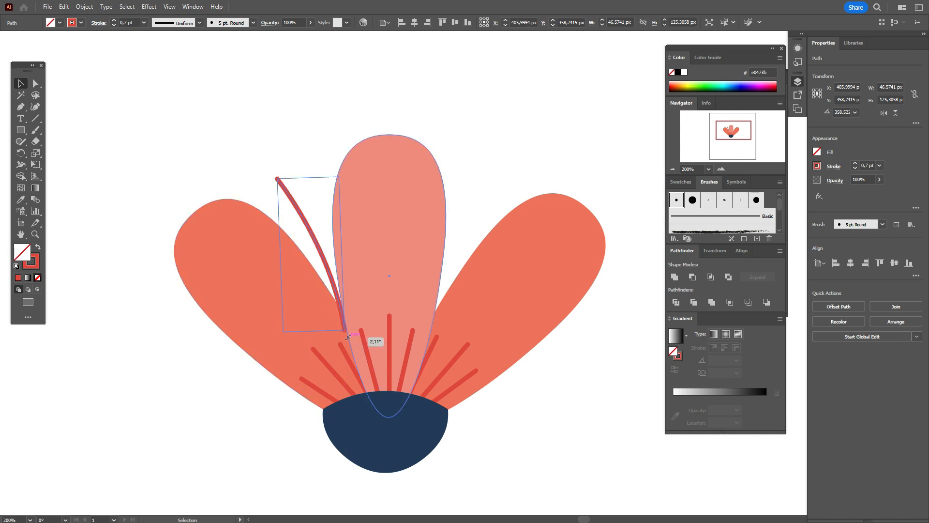
- Add a small stroke-less navy dot and place it on the stamen's upper tip
right_click(348, 338)
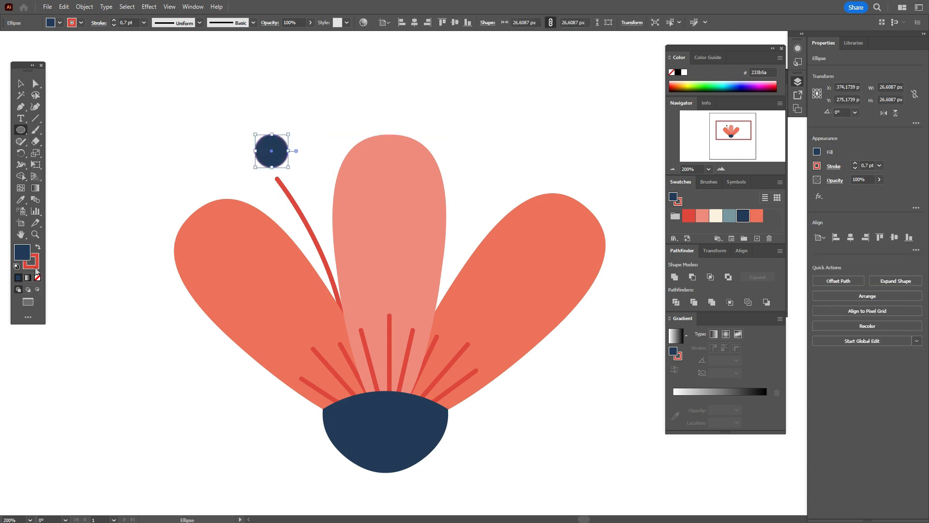
left_click(20, 83)
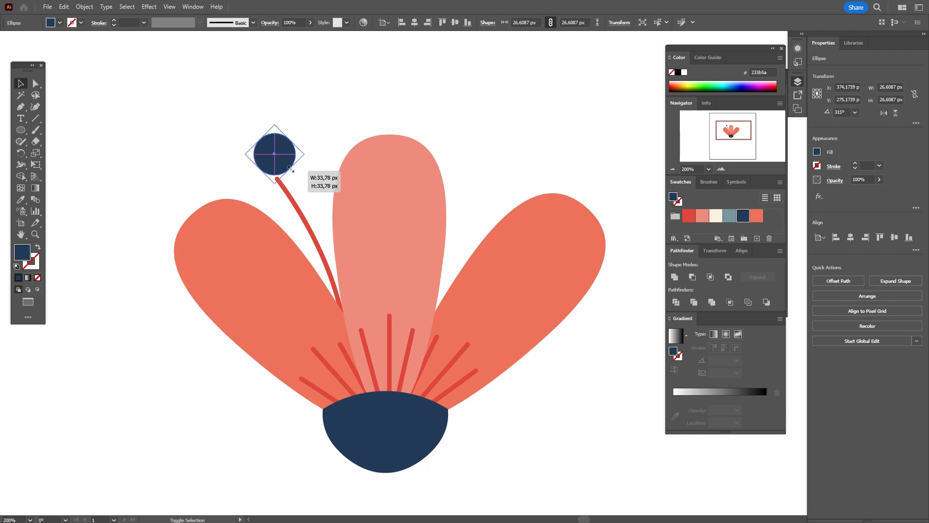
left_click_drag(274, 151, 279, 181)
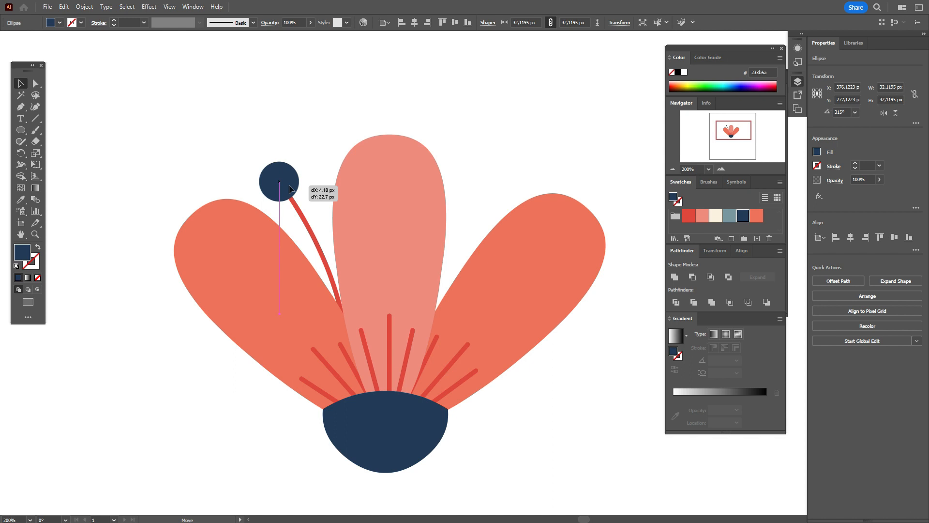
left_click(270, 133)
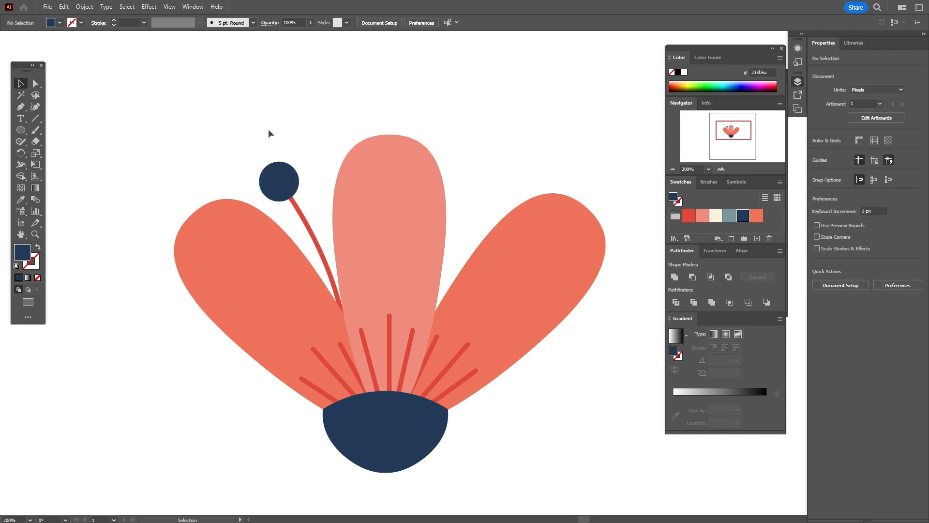
- Mirror the stamen to the right side, send both behind the petals and seat the right dot on its tip
left_click(320, 260)
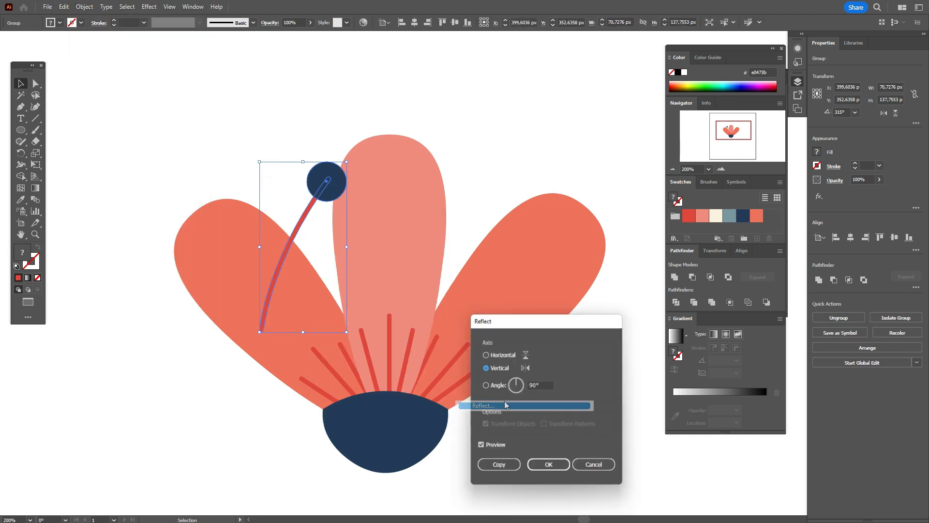
left_click(498, 463)
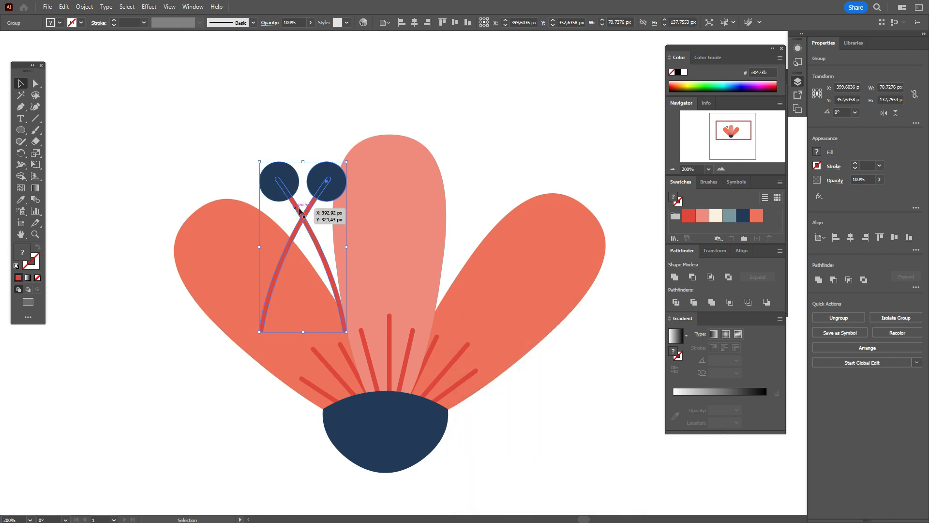
left_click_drag(326, 178, 497, 172)
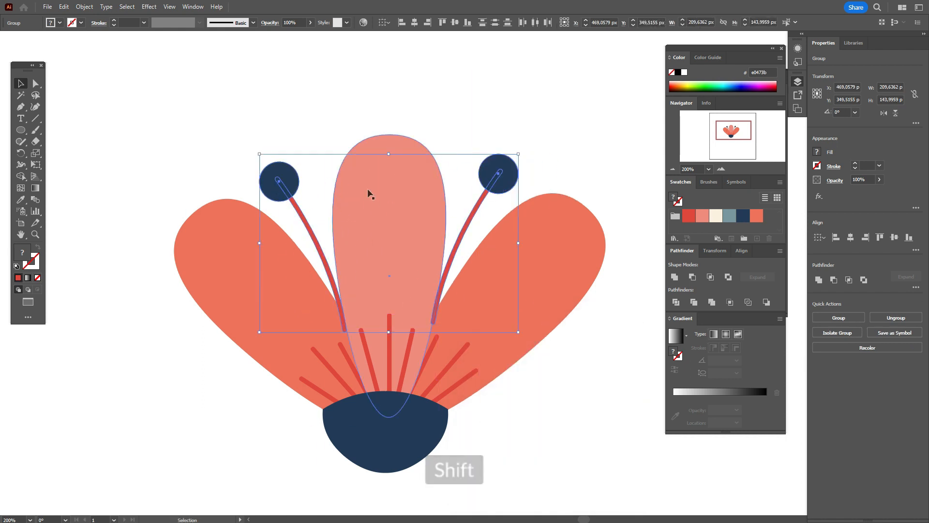
left_click(498, 381)
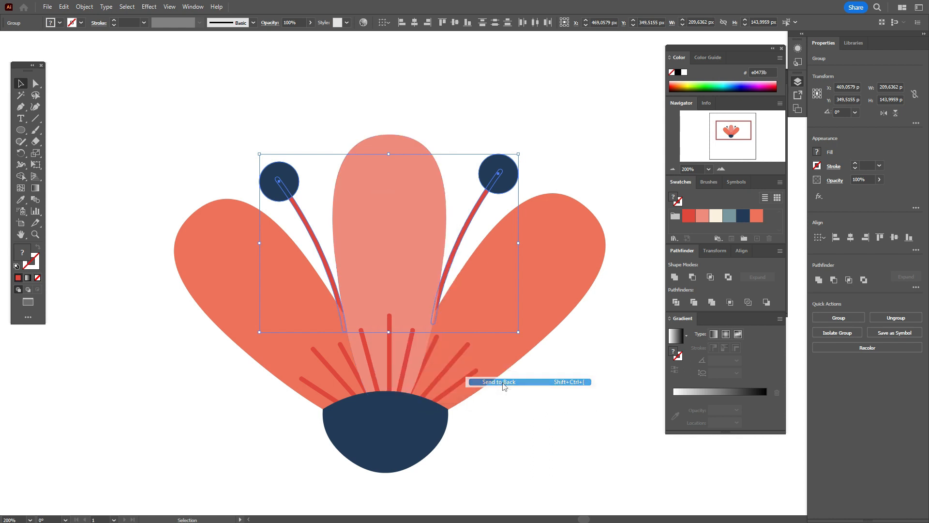
left_click(498, 381)
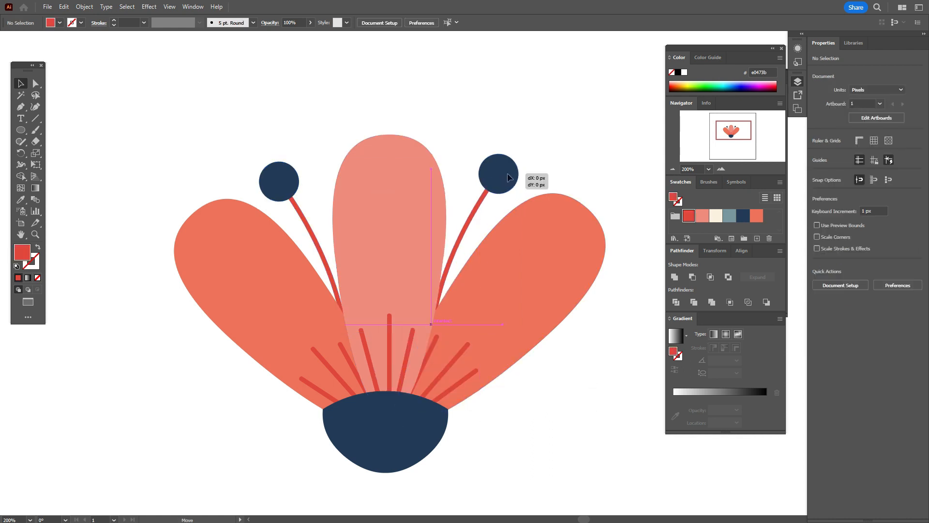
left_click(498, 175)
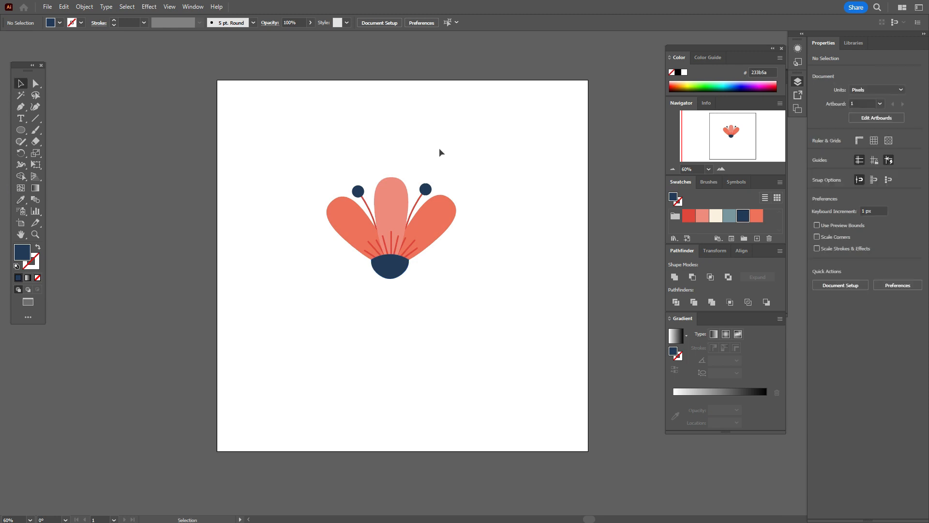
- Select the whole flower, rotate it clockwise to lean to one side and deselect
key("ctrl+a")
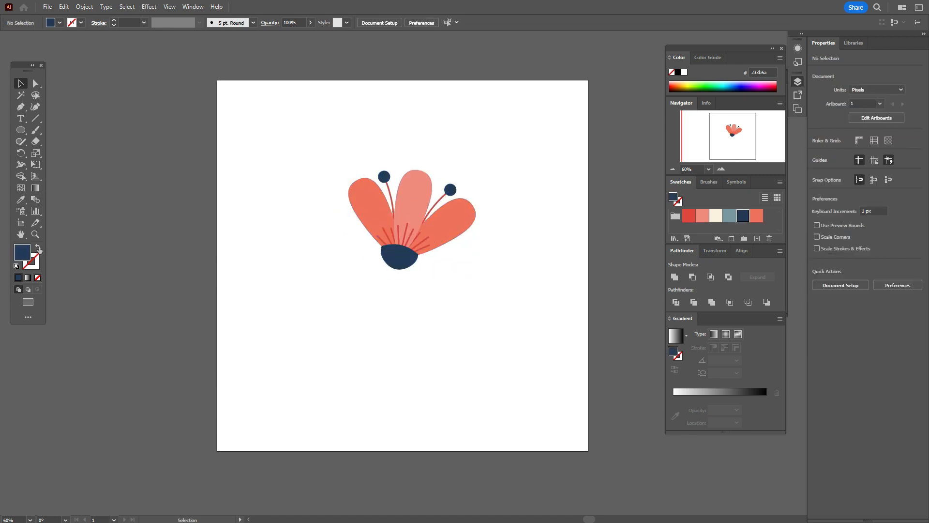
left_click(21, 106)
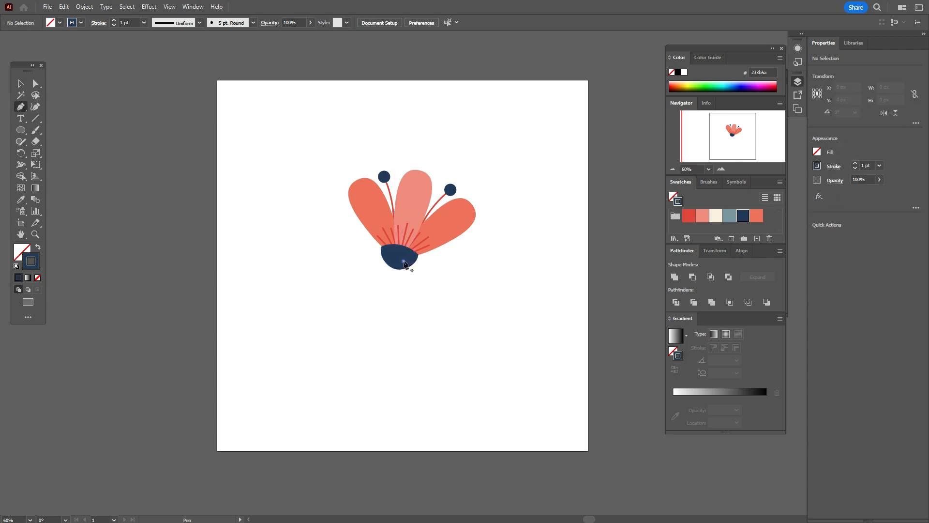
- Draw a slender curved navy stem hanging from the flower's base with the 5 pt Round brush
key("ctrl+z")
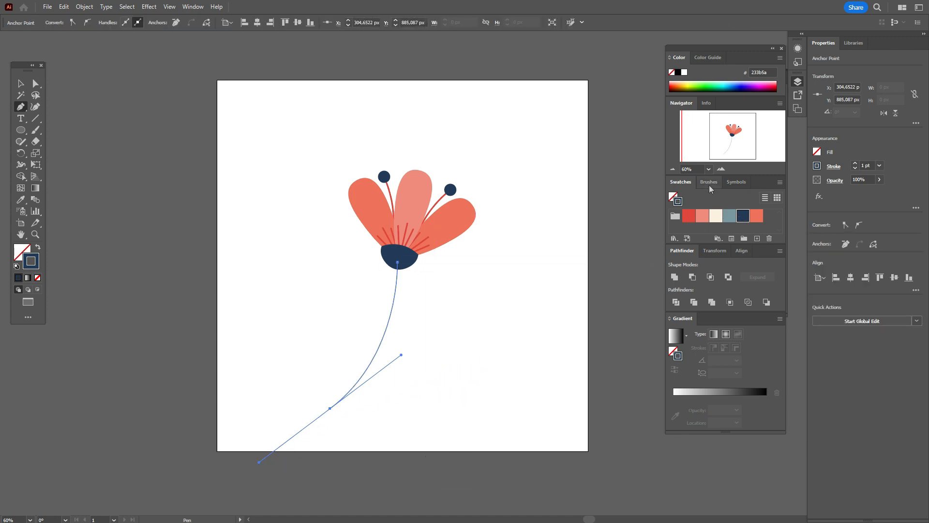
left_click(709, 182)
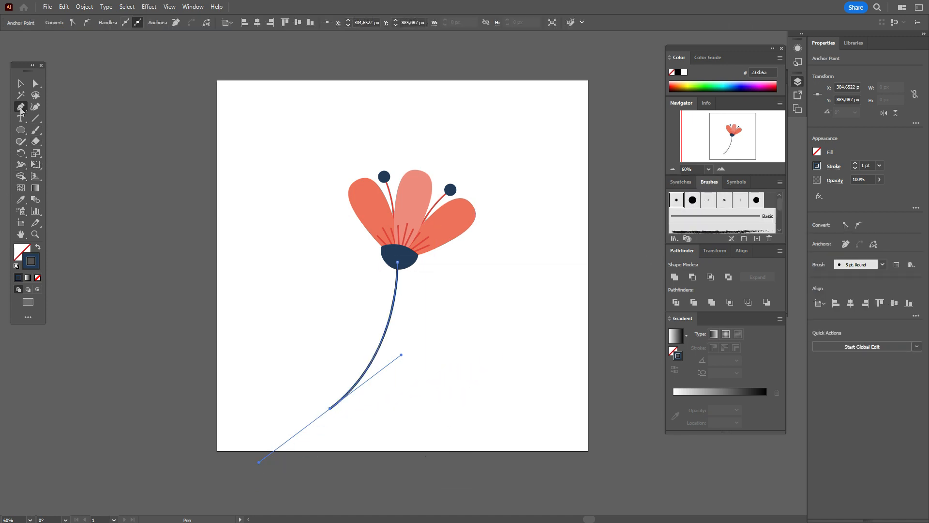
left_click(20, 83)
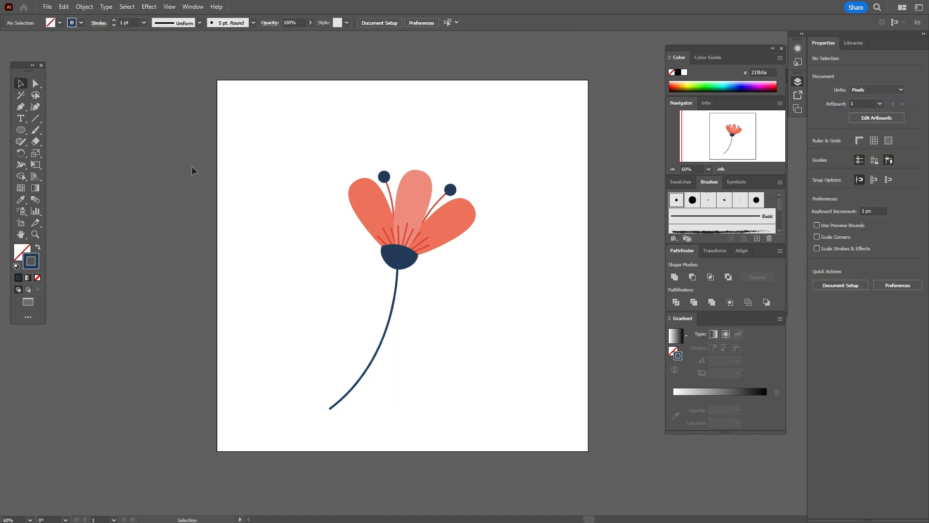
left_click(355, 355)
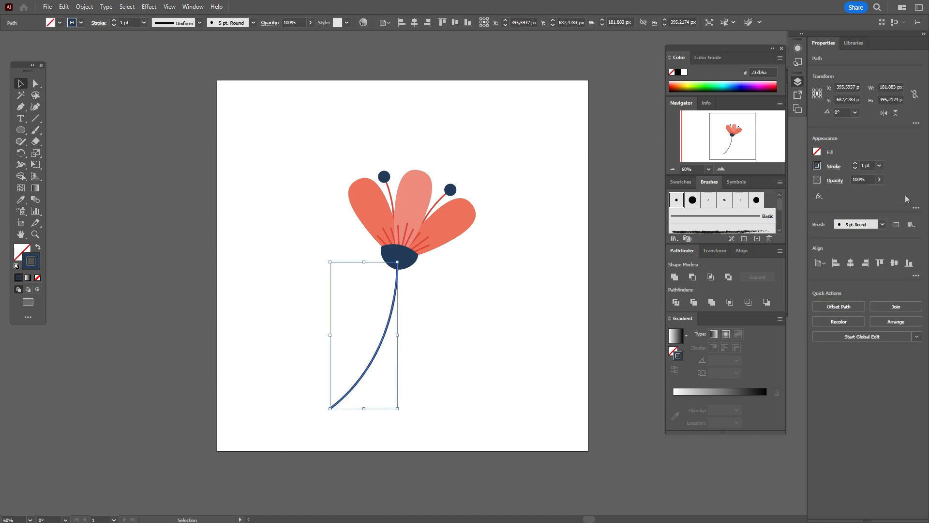
- Adjust the stem's stroke weight to 1.7 pt and rotate it to lean slightly leftward
key("enter")
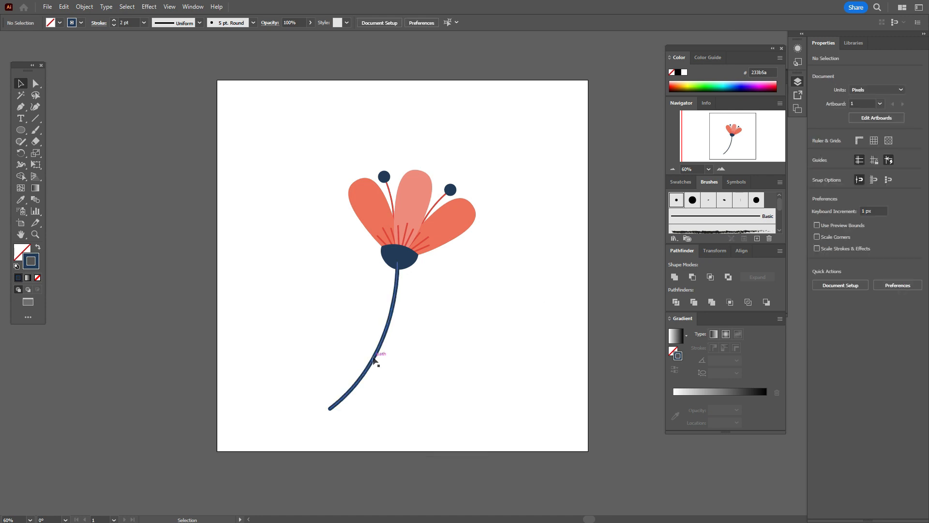
left_click(374, 361)
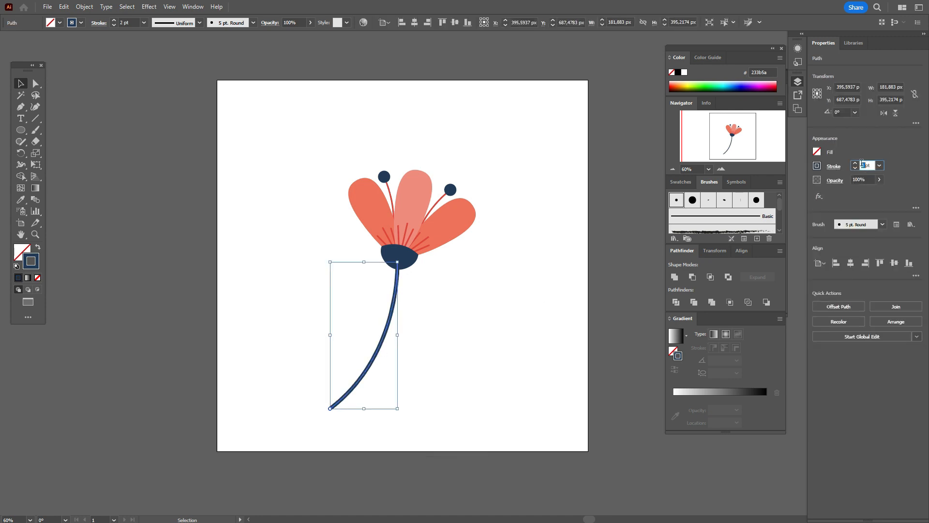
type("1,7")
key("enter")
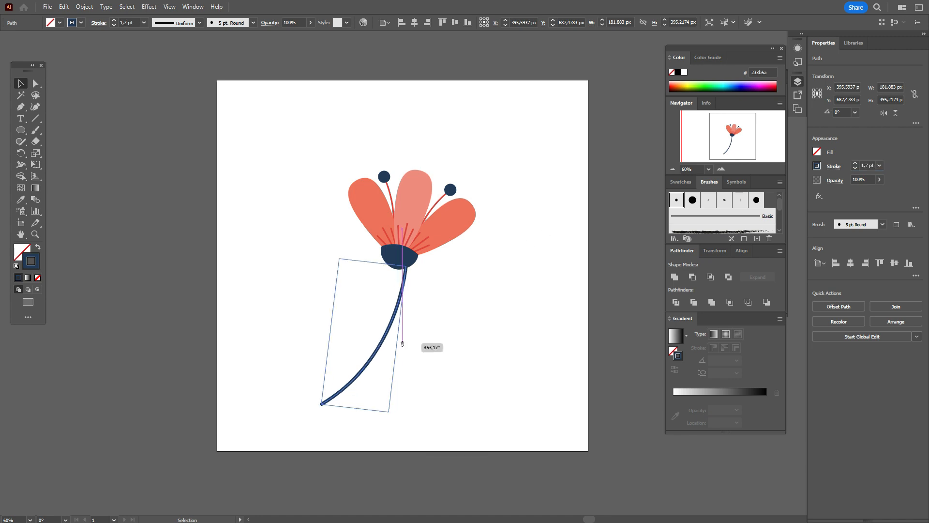
left_click_drag(401, 343, 374, 329)
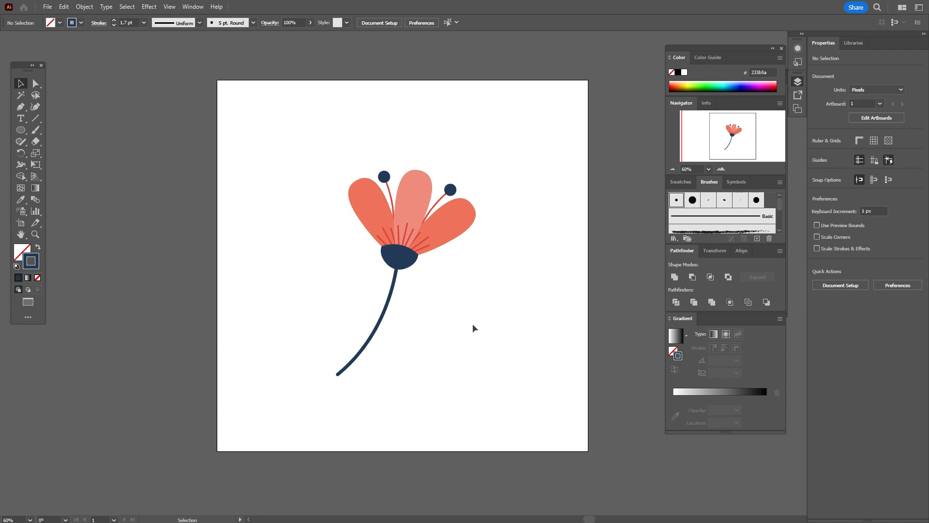
mouse_move(94, 252)
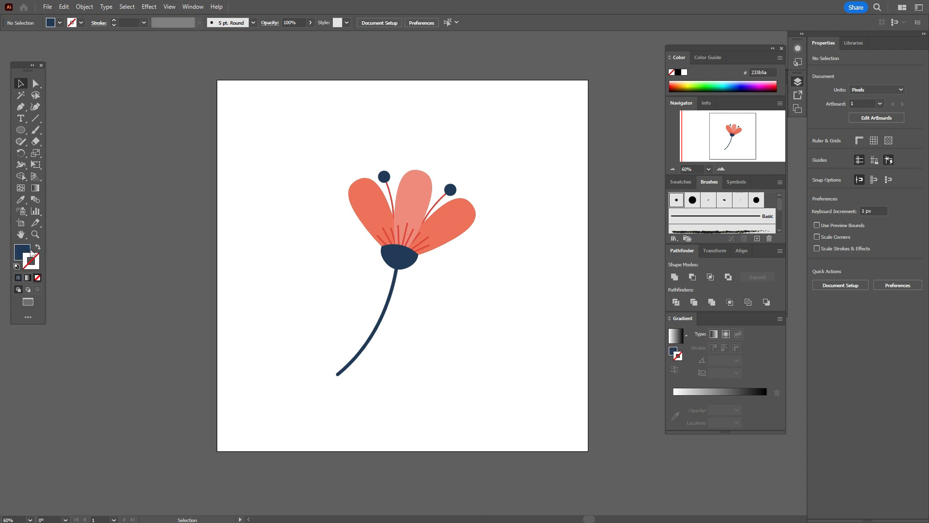
- Draw a tall narrow navy oval to the left of the stem
left_click_drag(320, 270, 353, 335)
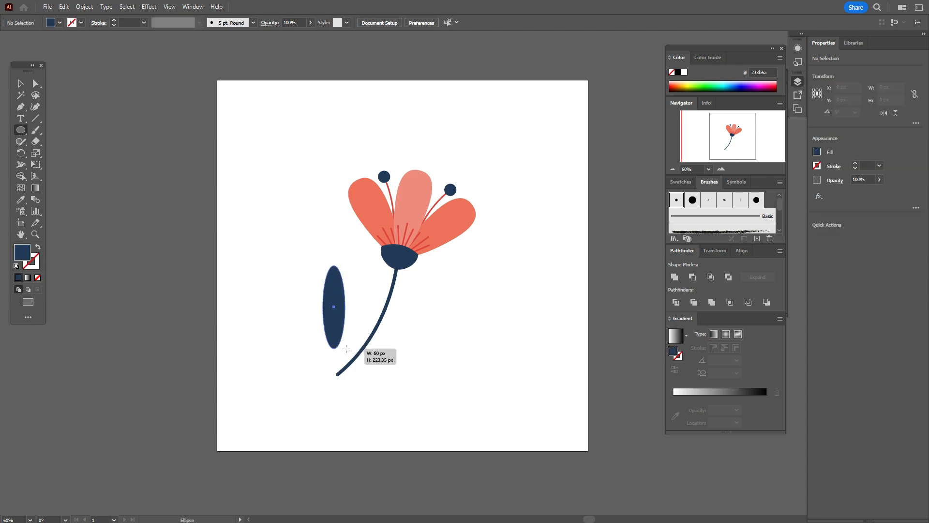
left_click_drag(334, 356, 347, 349)
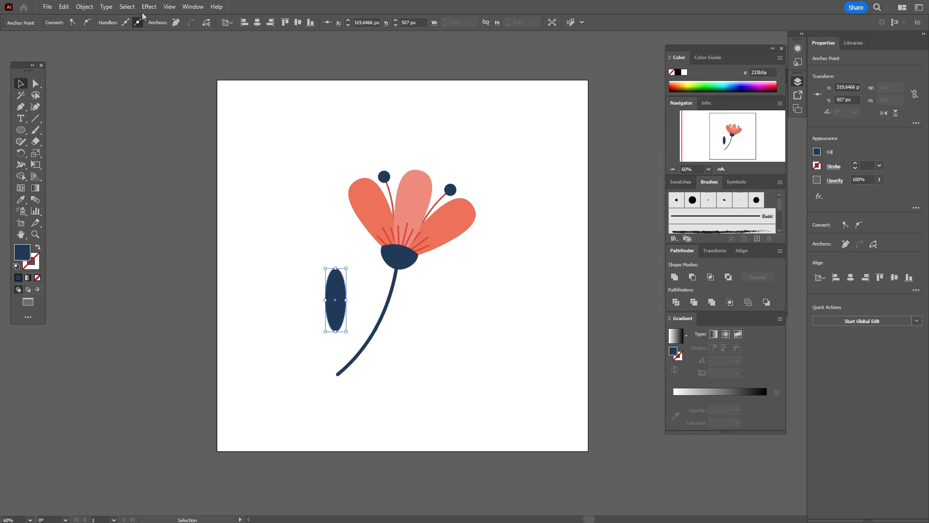
left_click(148, 7)
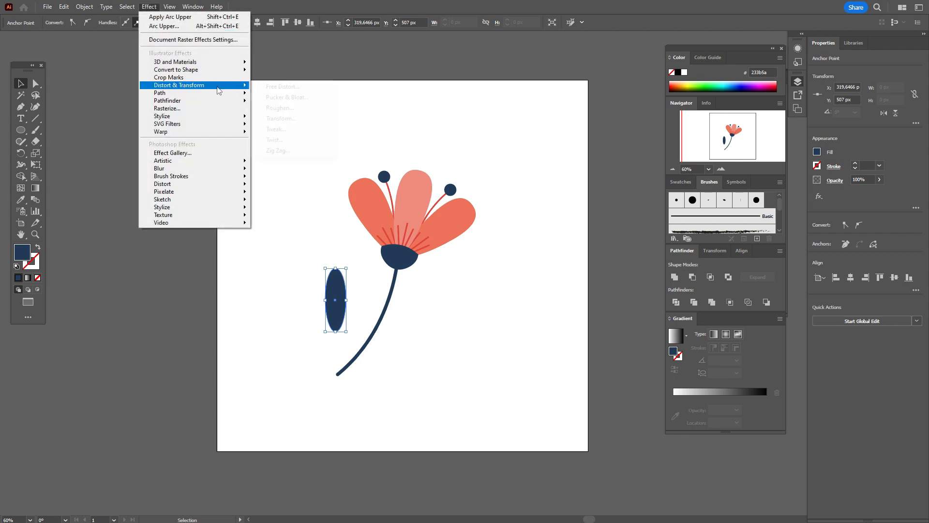
- Taper the oval into a leaf with Free Distort and expand its appearance into a plain path
left_click(282, 86)
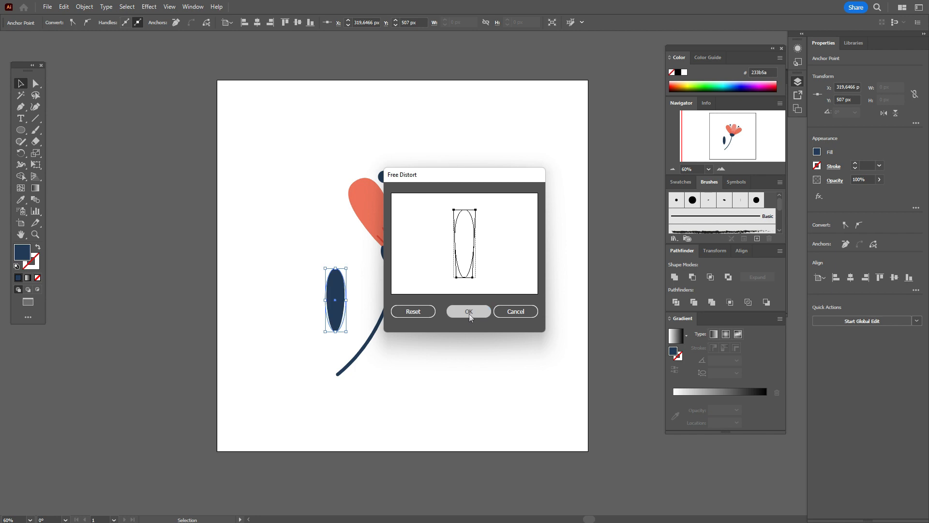
left_click(468, 311)
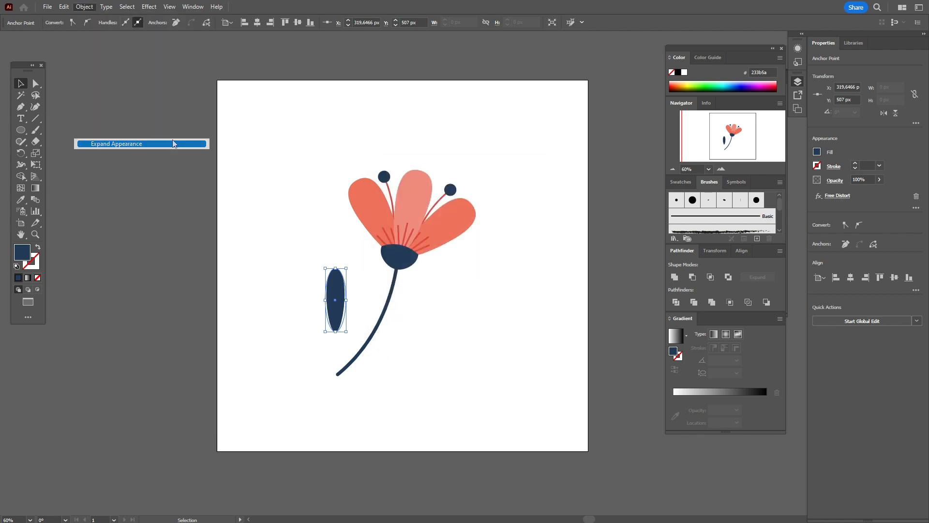
left_click(115, 143)
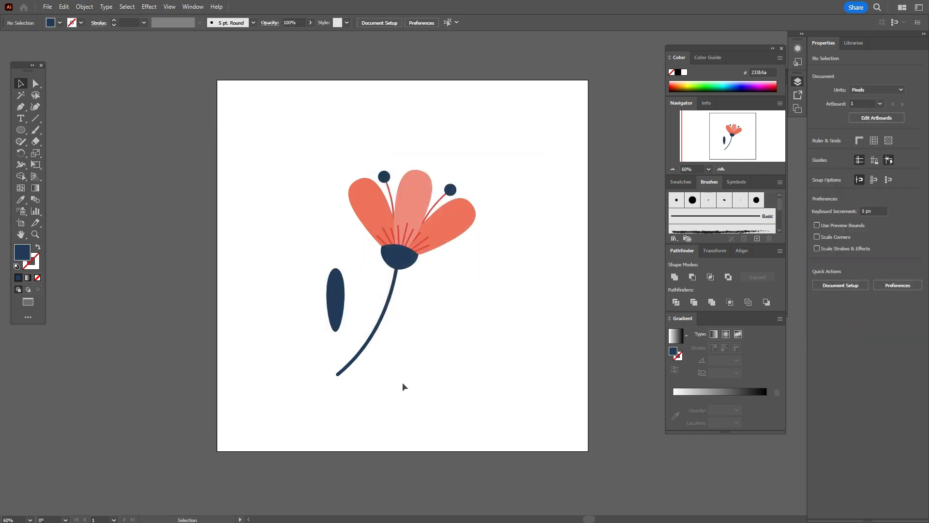
- Add a pale grey-blue vein line through the leaf and thin its stroke
left_click(680, 182)
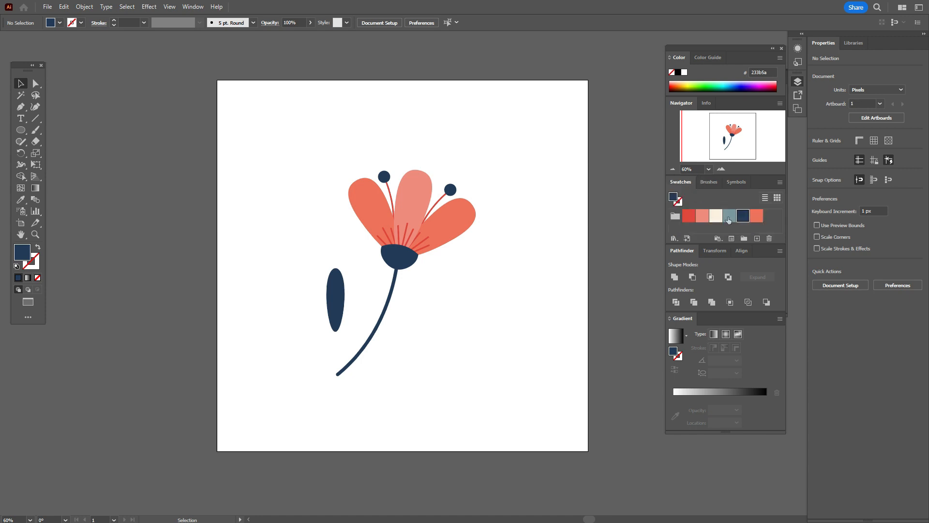
left_click(729, 215)
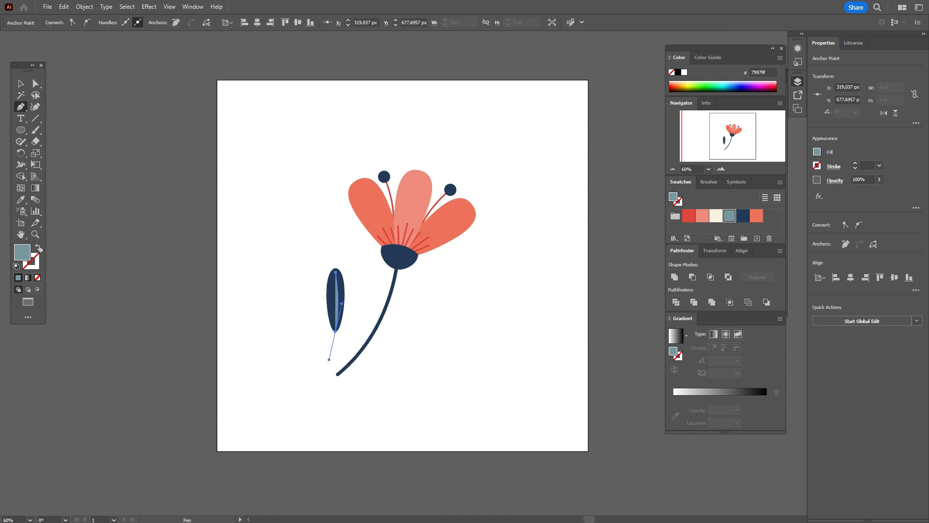
left_click(708, 182)
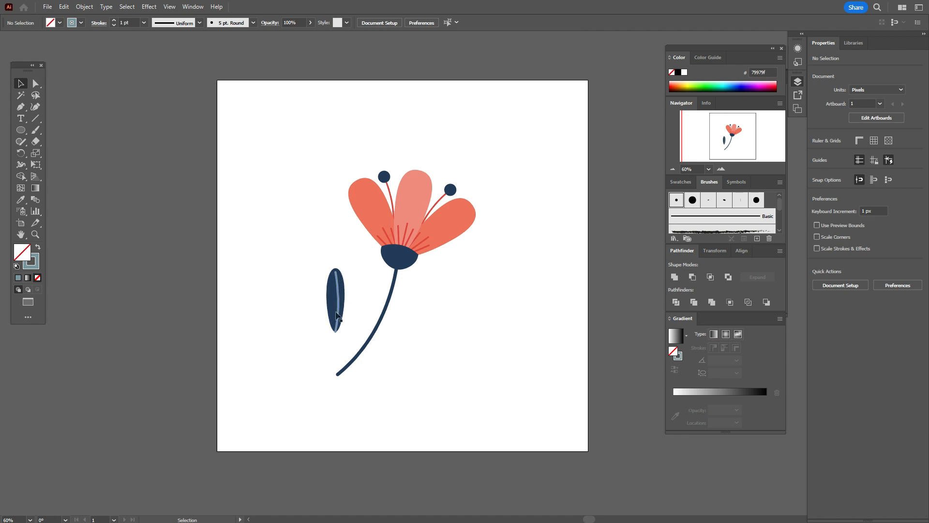
left_click(336, 301)
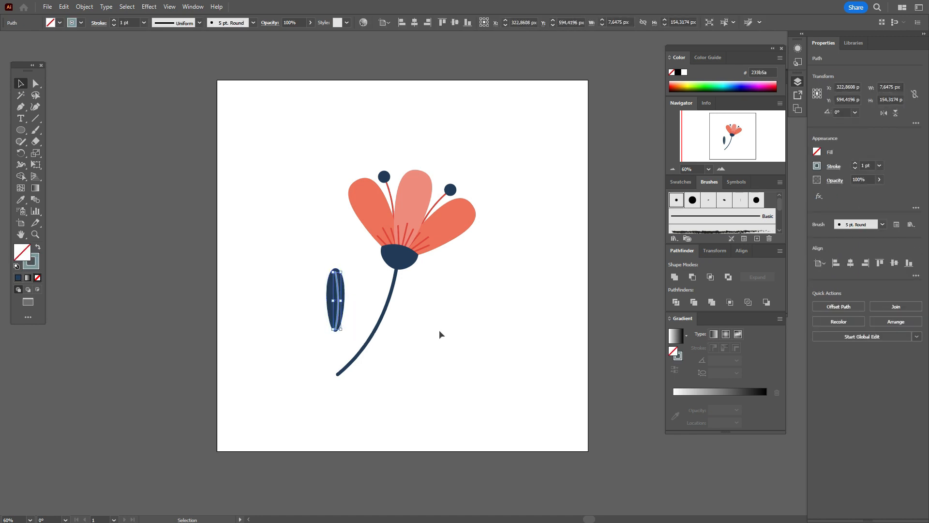
left_click(441, 335)
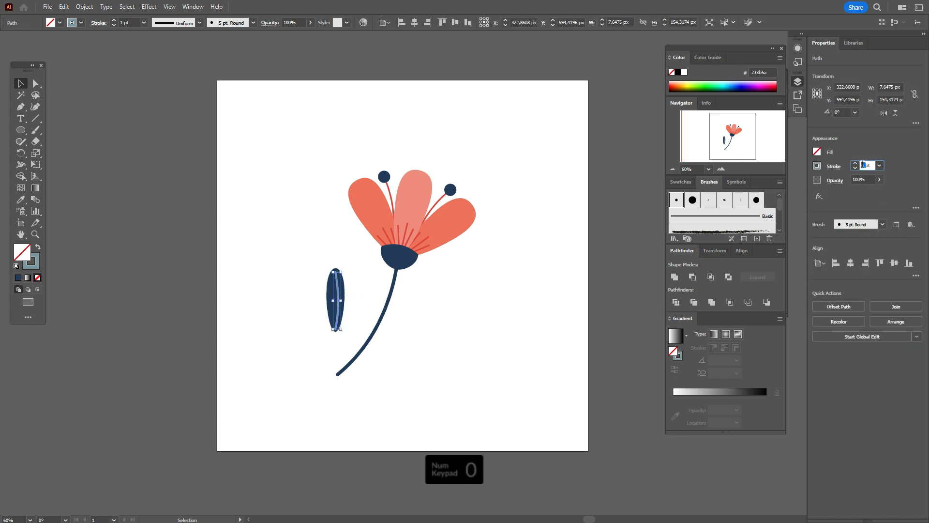
key("enter")
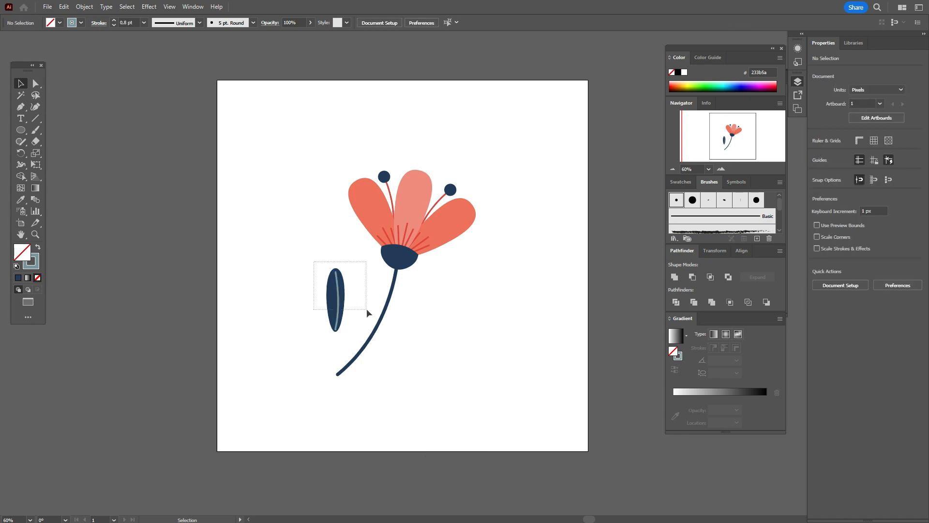
- Move the veined leaf snugly against the stem's left side and duplicate a copy off to the right
left_click(335, 295)
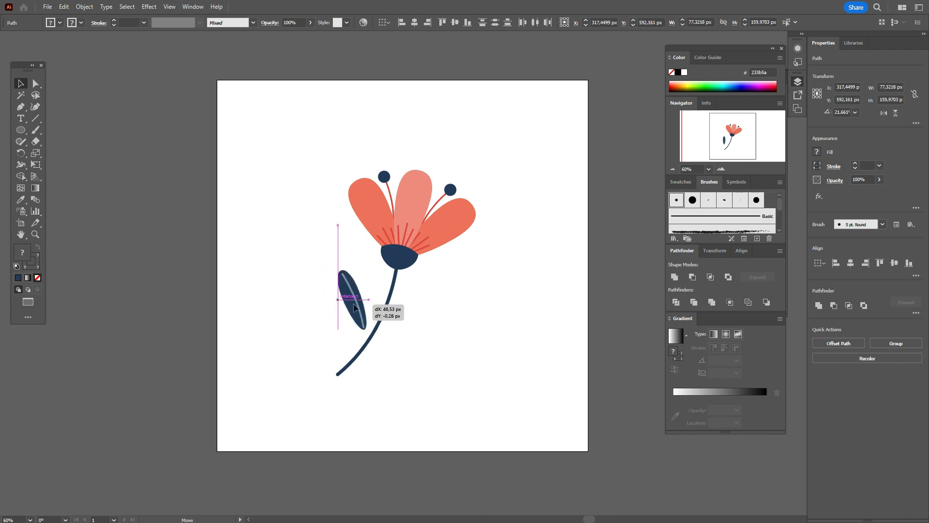
left_click_drag(349, 299, 370, 317)
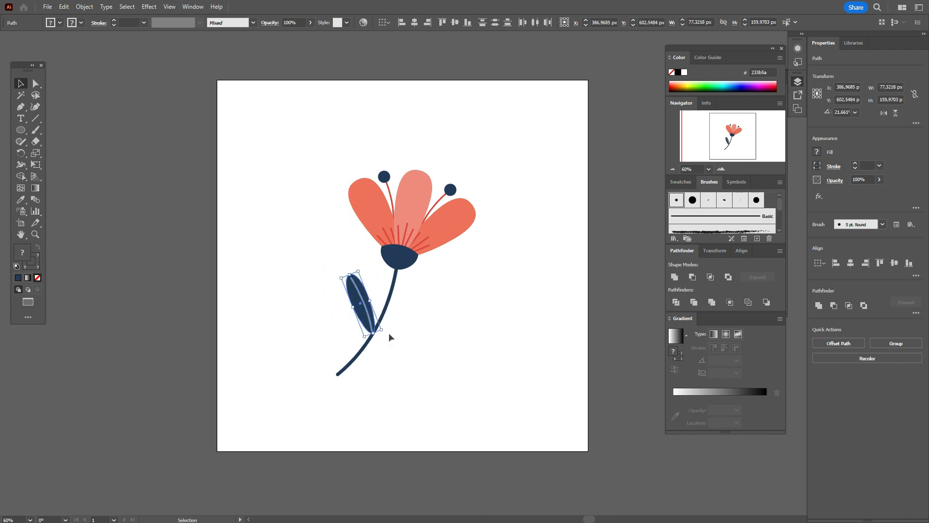
left_click_drag(356, 305, 368, 311)
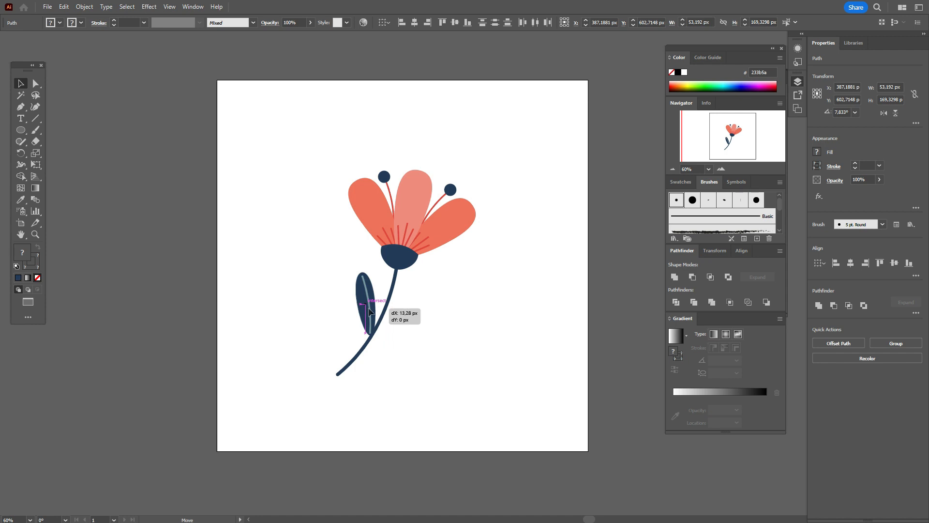
left_click_drag(371, 299, 379, 302)
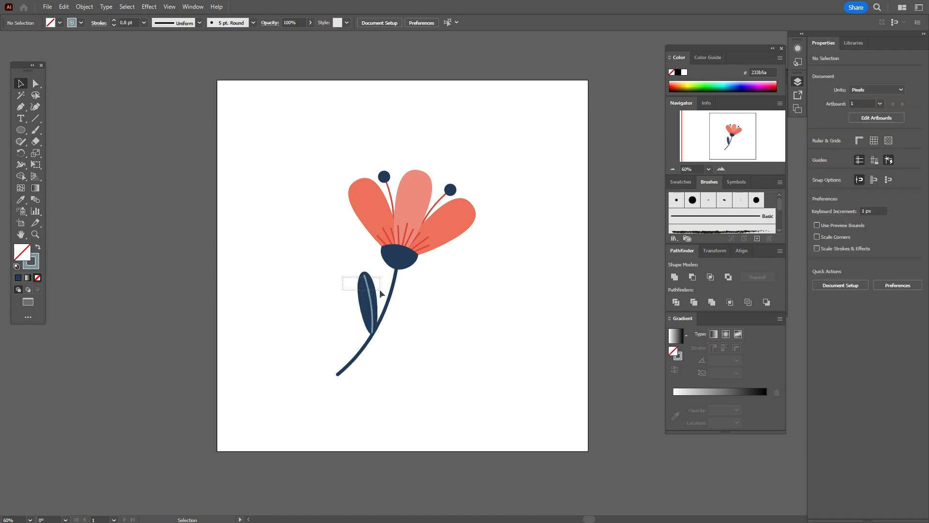
left_click_drag(365, 296, 430, 311)
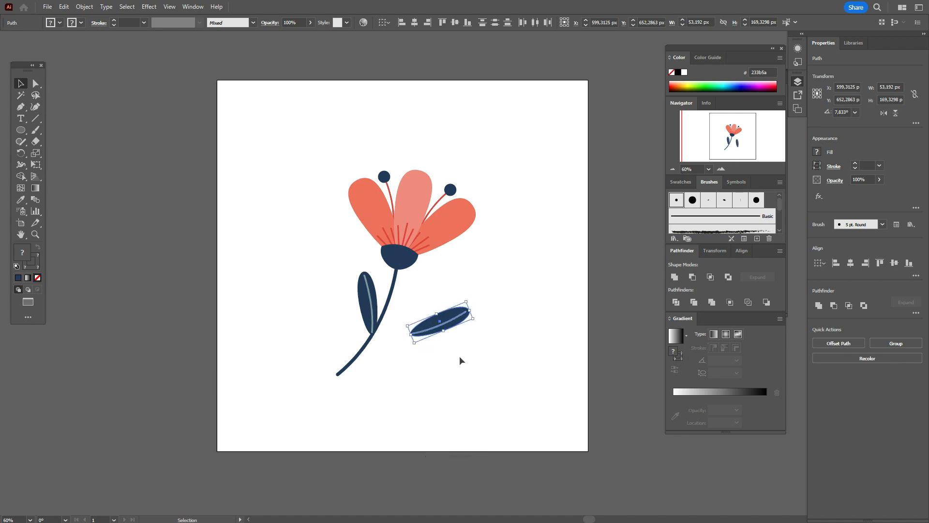
- Mirror the copied leaf with a vertical reflection
right_click(439, 320)
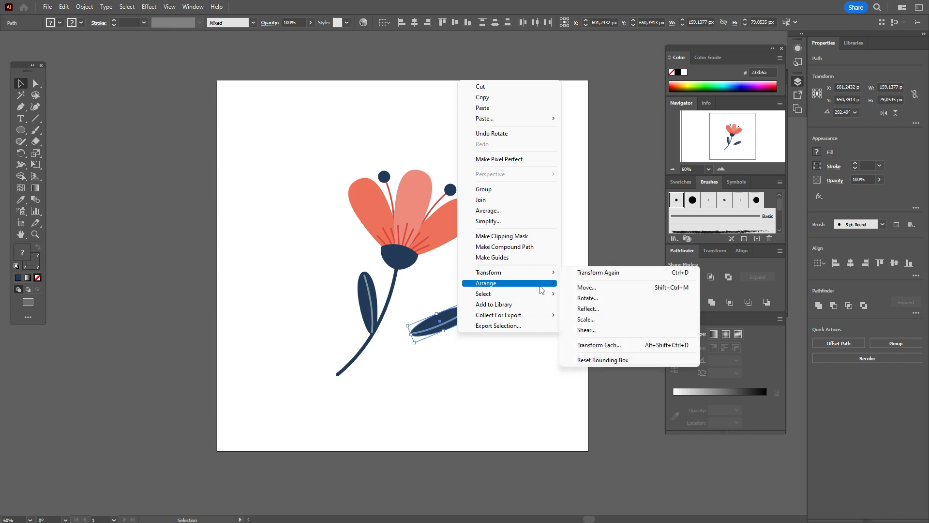
left_click(588, 308)
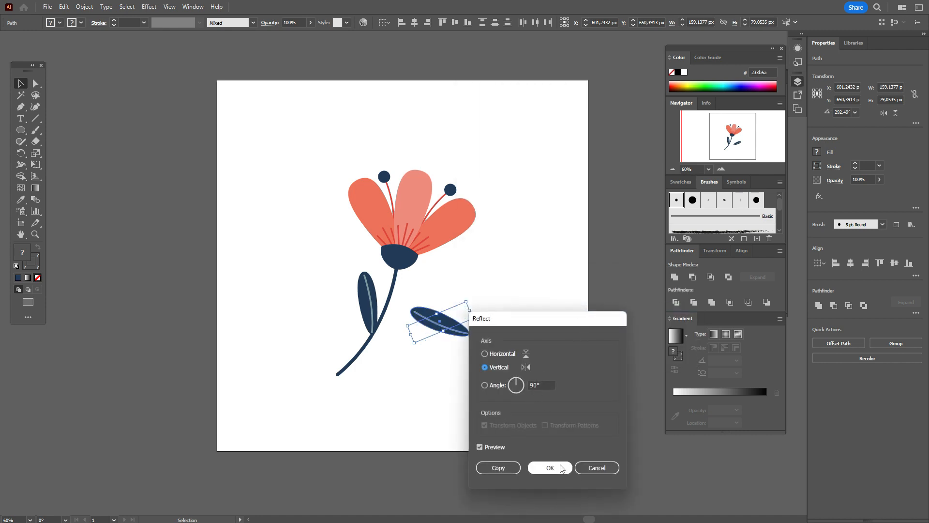
left_click(548, 467)
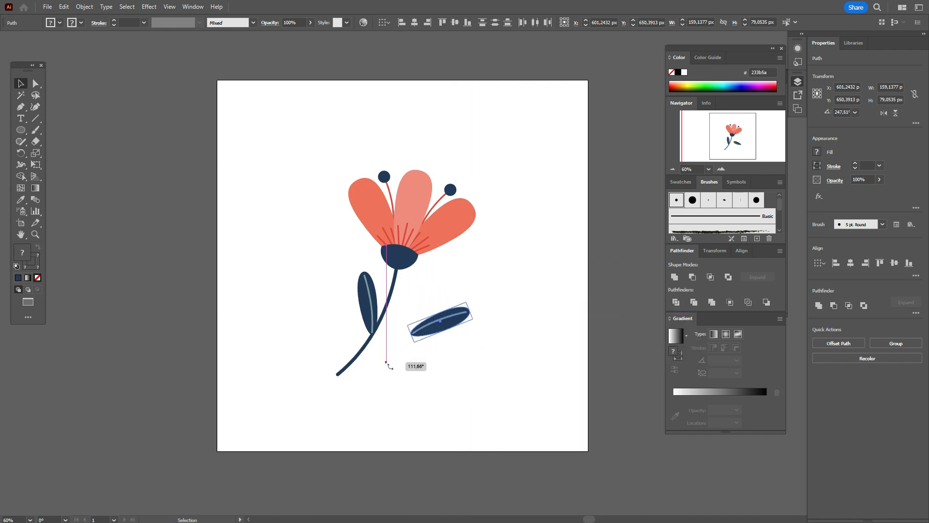
- Rotate the mirrored leaf upward and fit its base onto the right side of the stem
left_click_drag(440, 321, 411, 342)
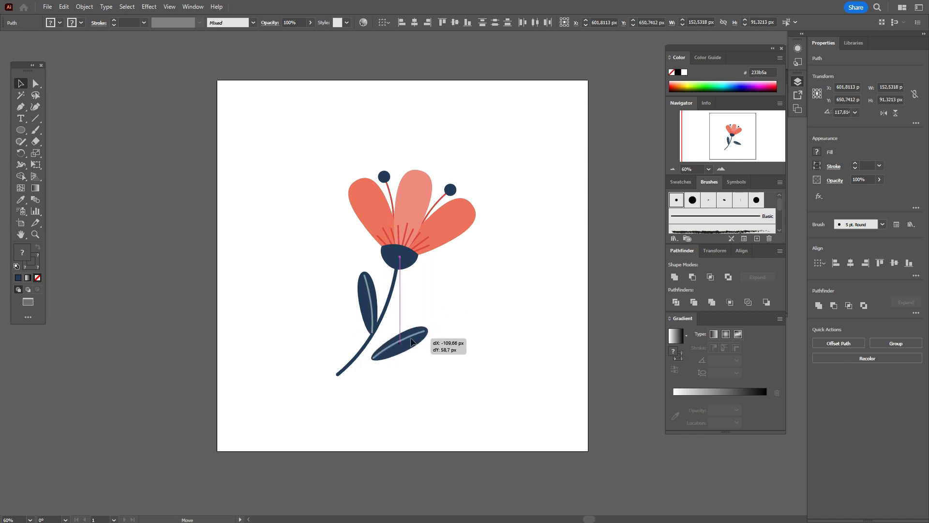
left_click_drag(413, 342, 407, 327)
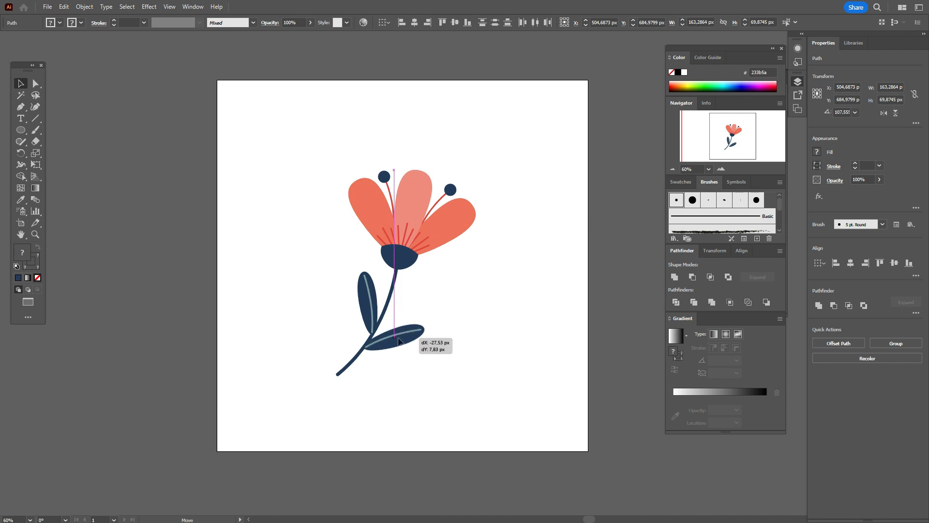
left_click_drag(399, 344, 402, 339)
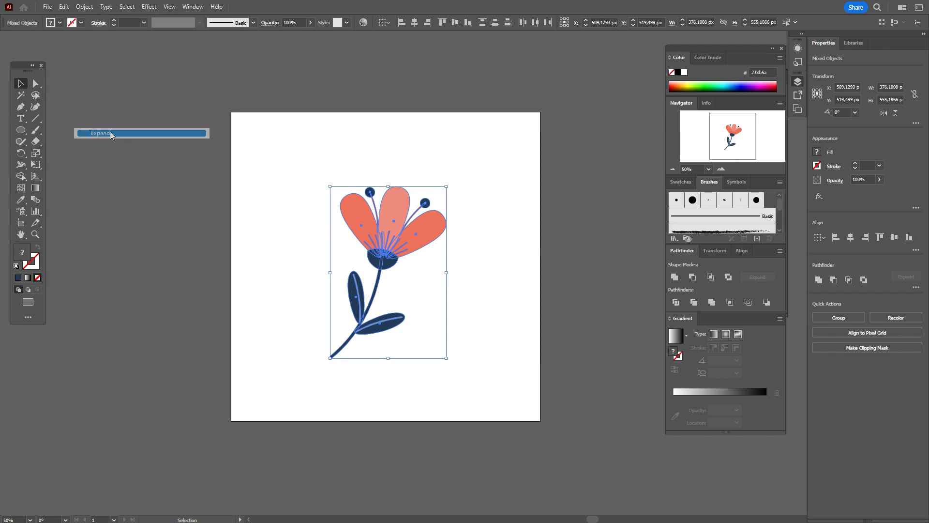
- Group all the expanded flower parts into one object
right_click(388, 273)
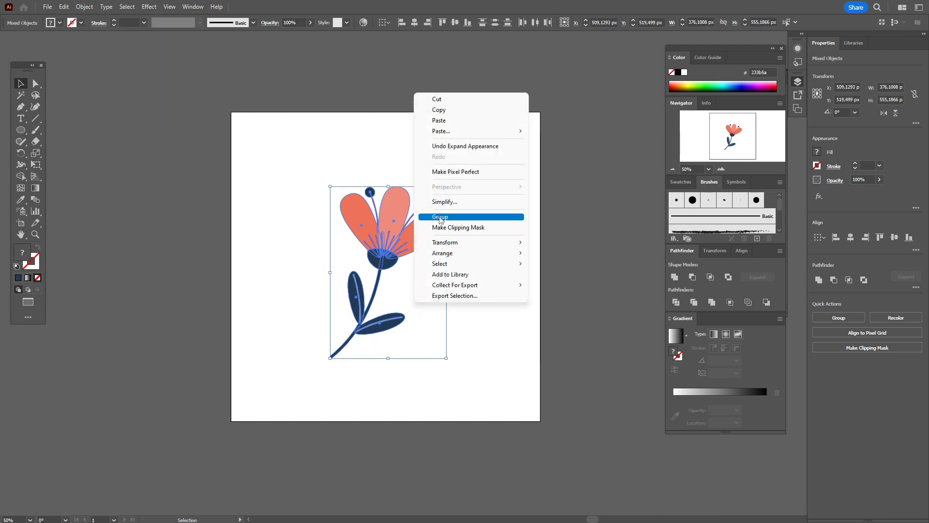
left_click(439, 216)
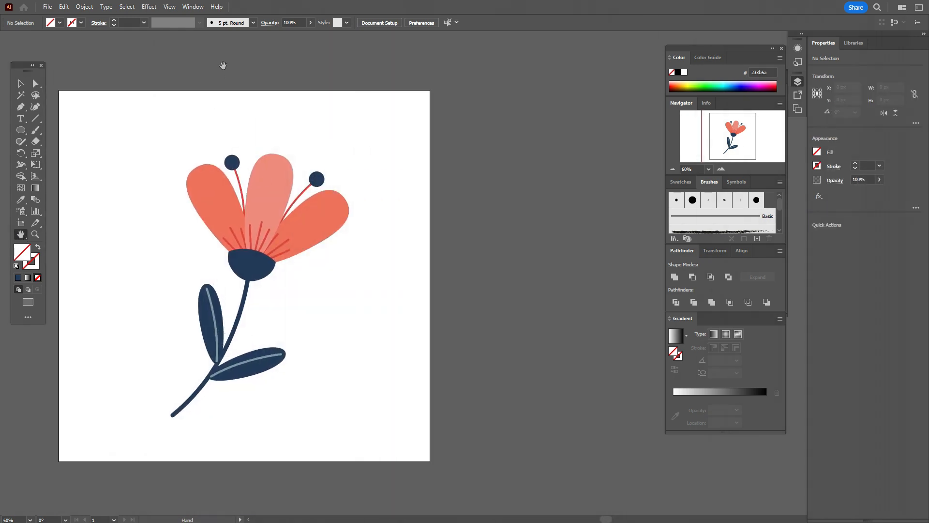
- Show the 3D and Materials panel from the Window menu and place it beside the artwork
left_click(192, 7)
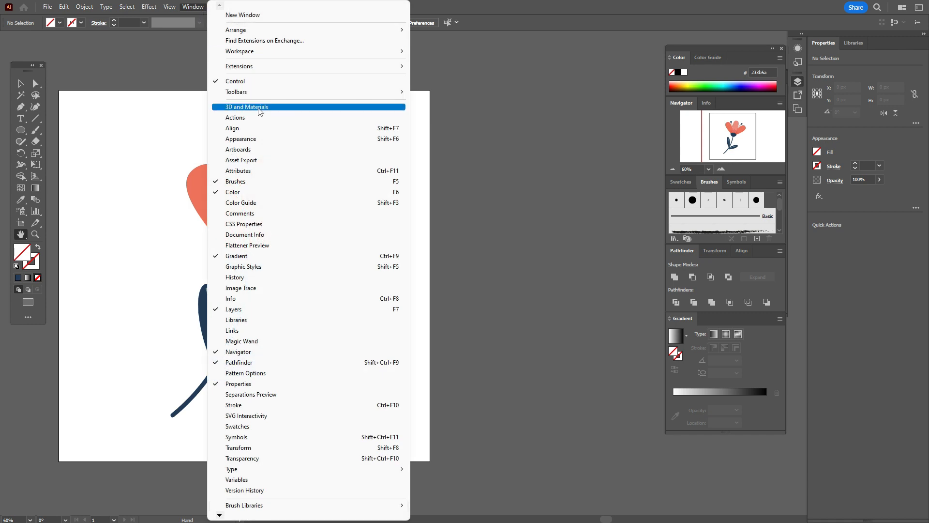
left_click(245, 106)
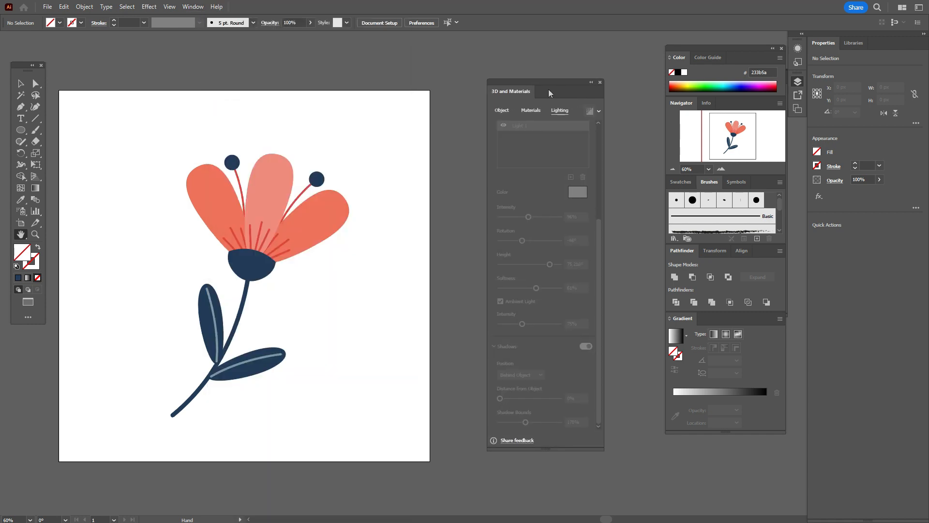
left_click_drag(510, 91, 466, 106)
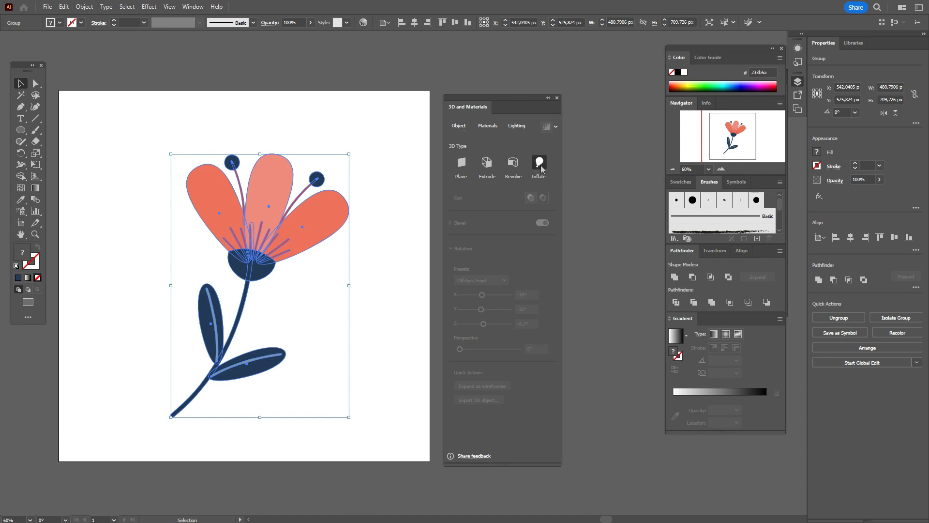
- Apply the Inflate 3D effect to the flower with Inflate both sides enabled
left_click(538, 165)
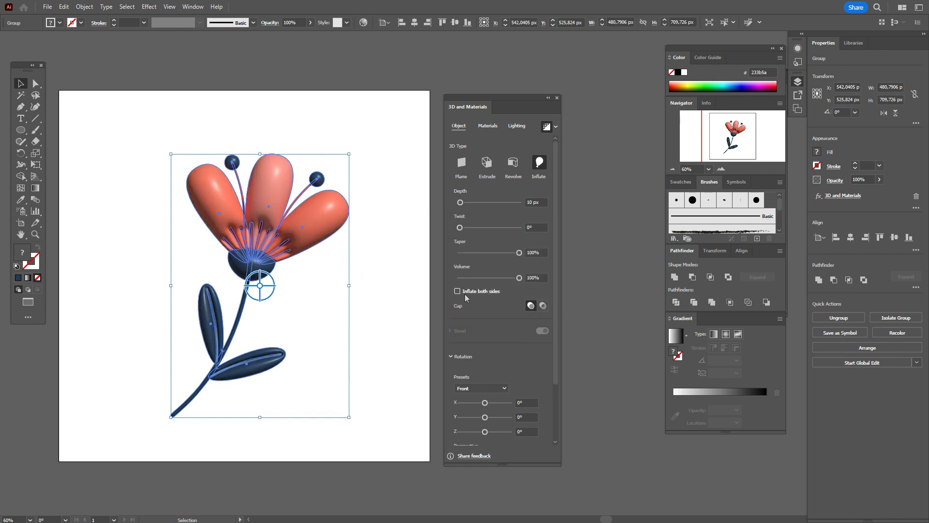
left_click(457, 292)
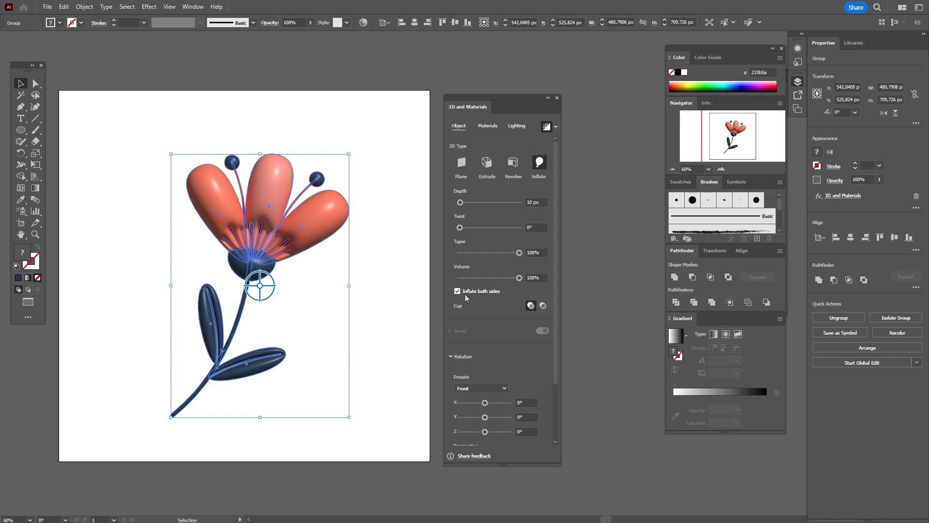
left_click(457, 291)
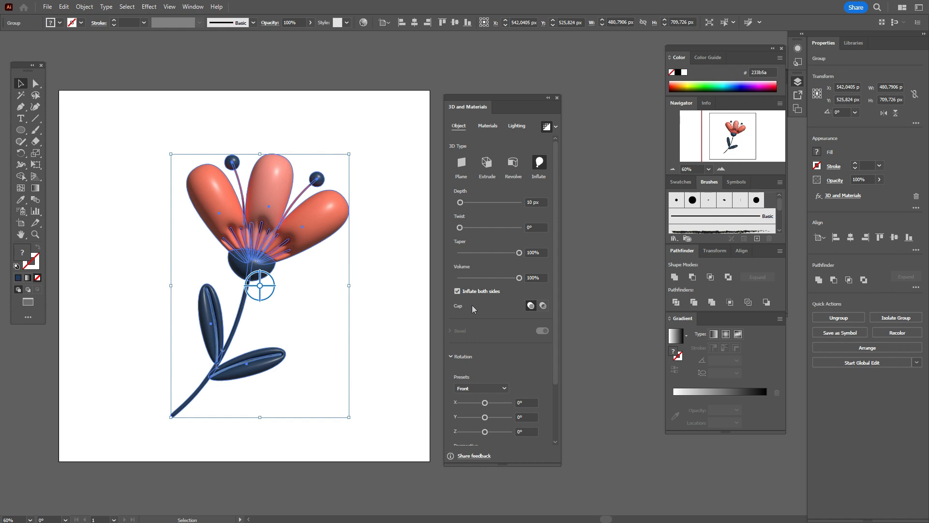
- Set the rotation preset to Off-Axis Front and move on to the Materials settings
left_click(503, 389)
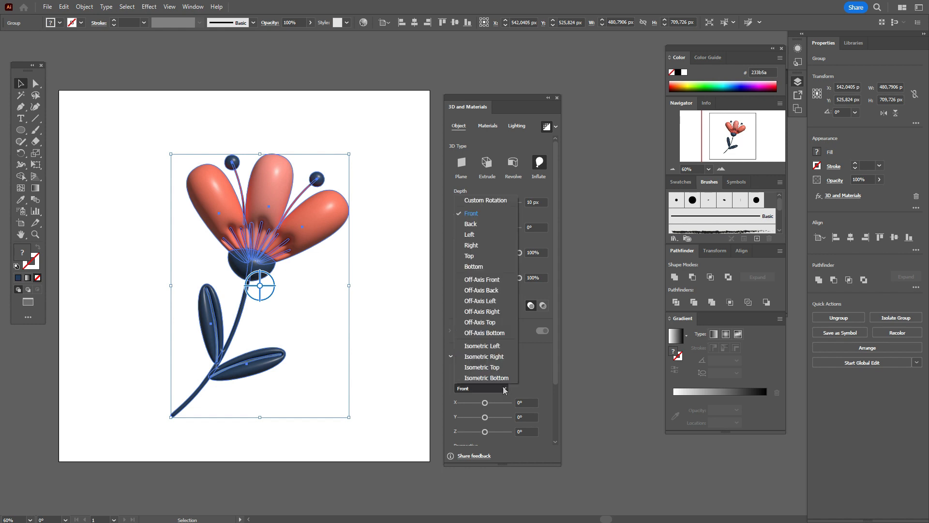
left_click(482, 281)
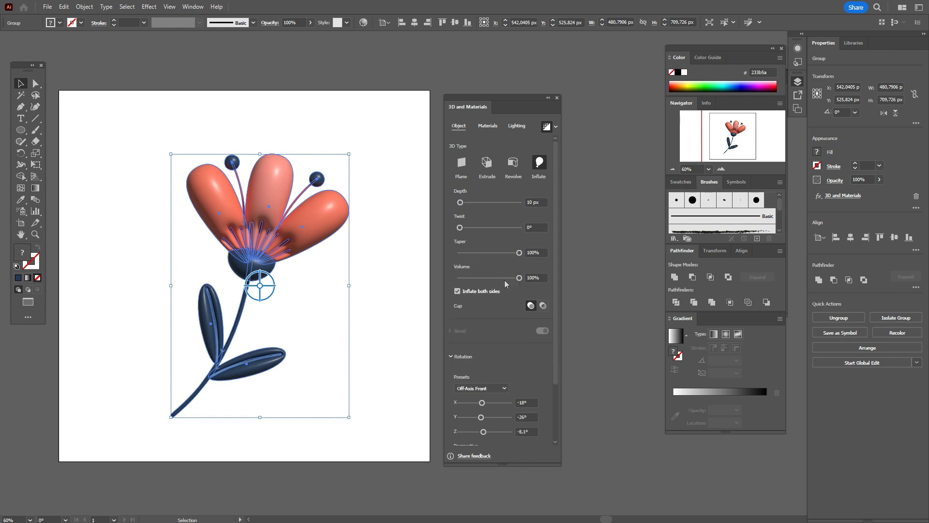
mouse_move(505, 265)
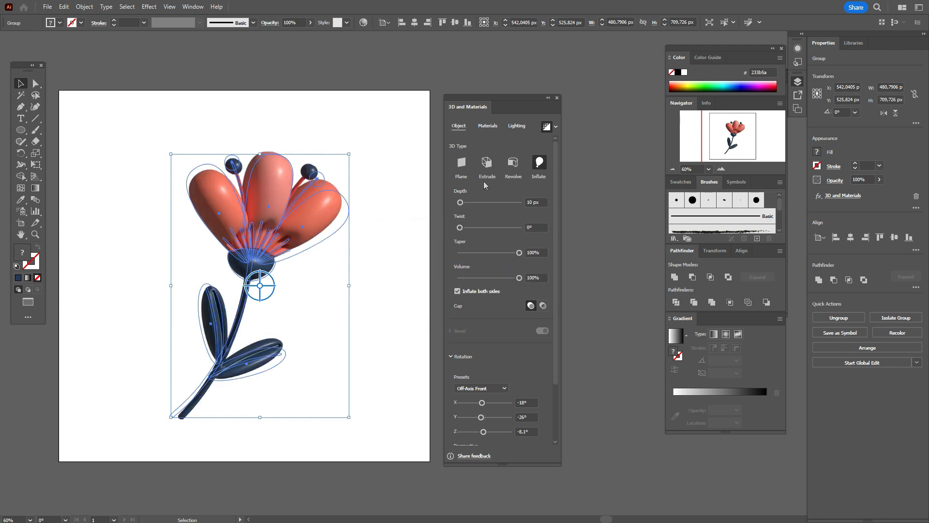
left_click(487, 126)
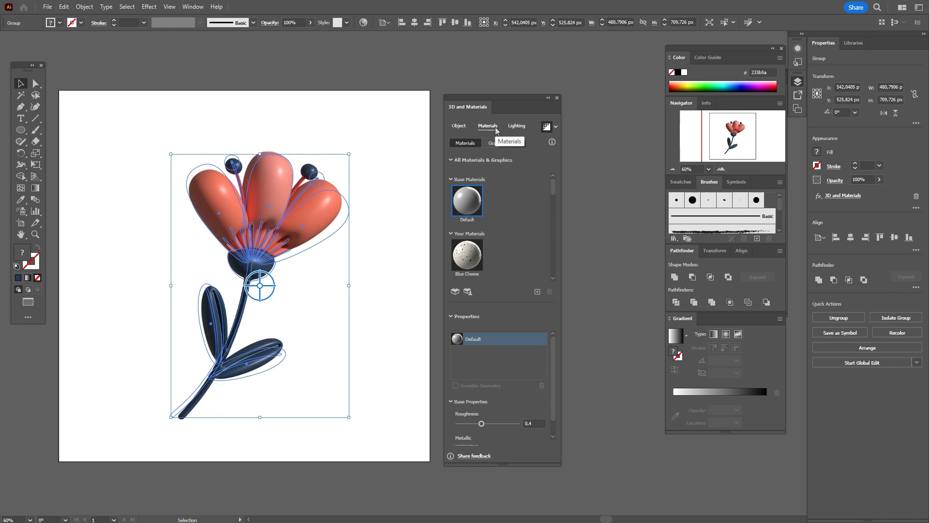
mouse_move(482, 426)
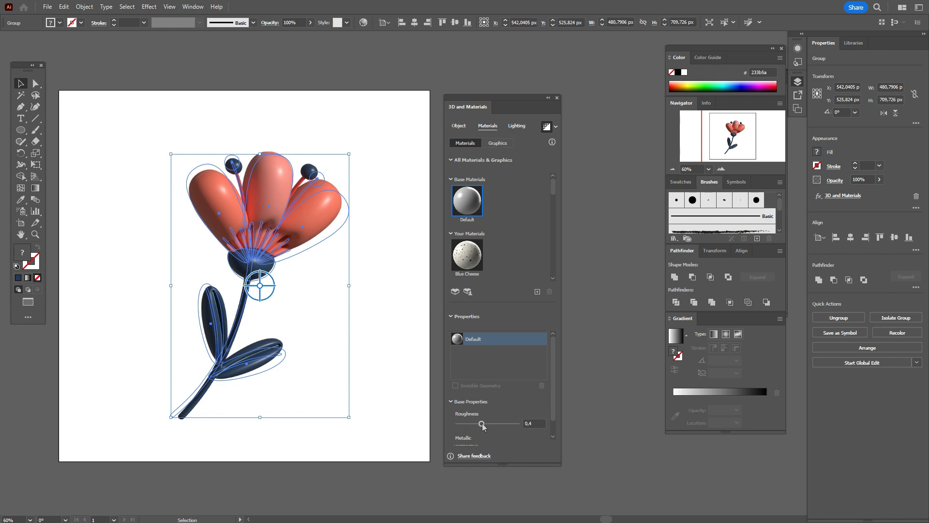
- Raise the material roughness to 0.49 and switch to the Lighting settings
left_click_drag(482, 424, 487, 424)
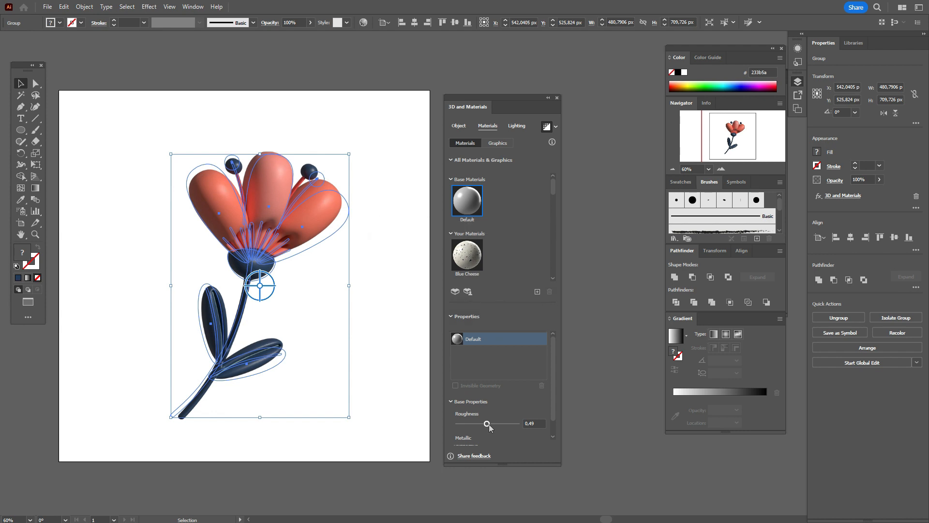
mouse_move(508, 140)
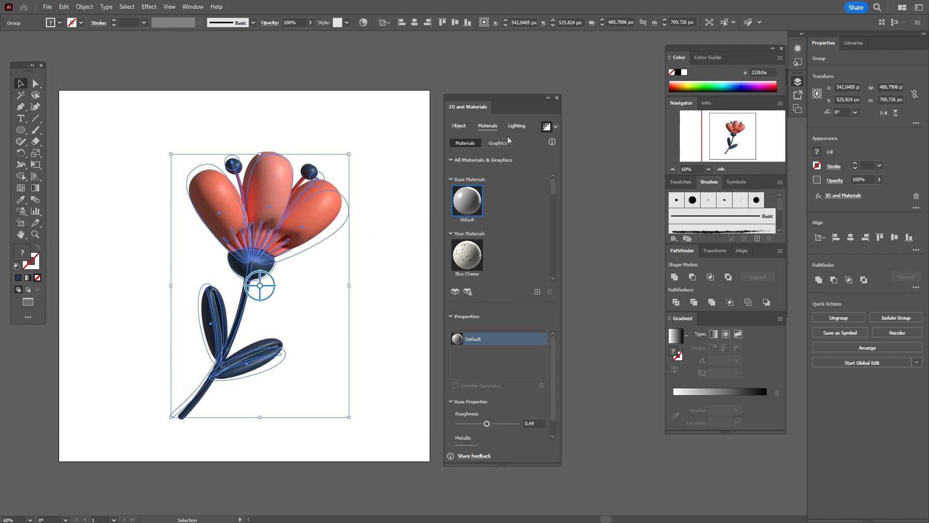
left_click(516, 126)
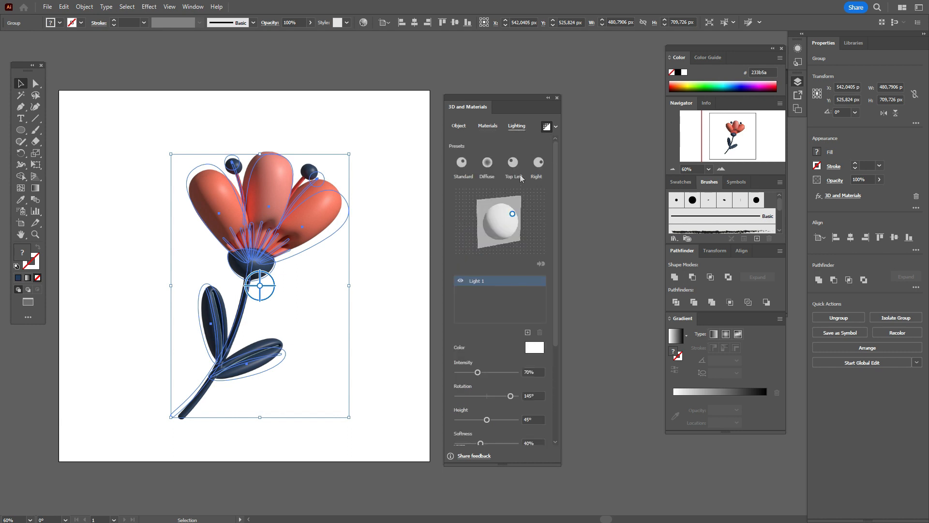
mouse_move(469, 265)
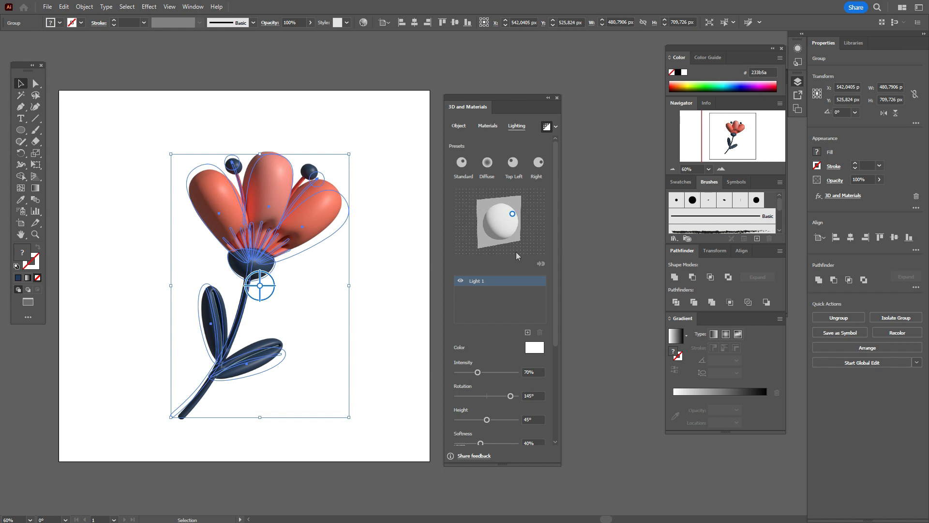
mouse_move(513, 215)
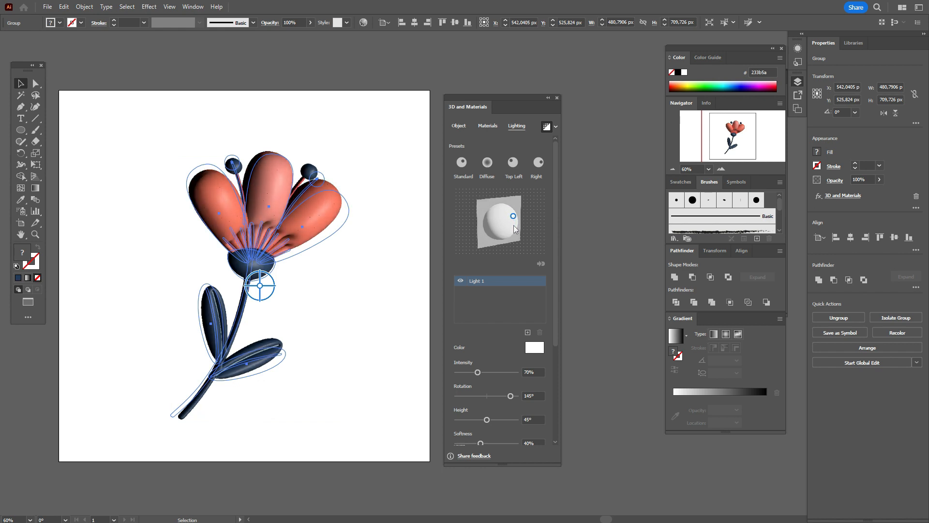
- Reposition Light 1 to about -23.5° rotation and 67.9° height at 70% intensity, 40% softness
left_click_drag(513, 215, 507, 234)
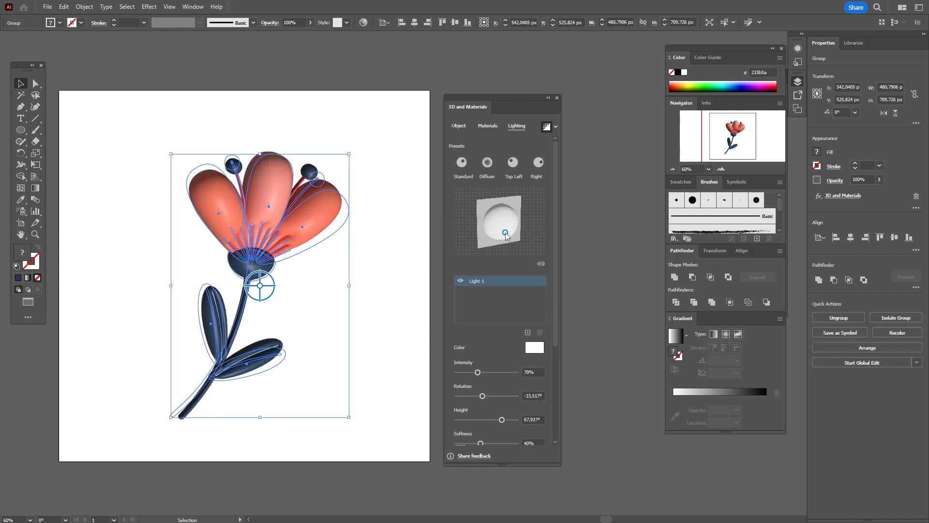
mouse_move(590, 230)
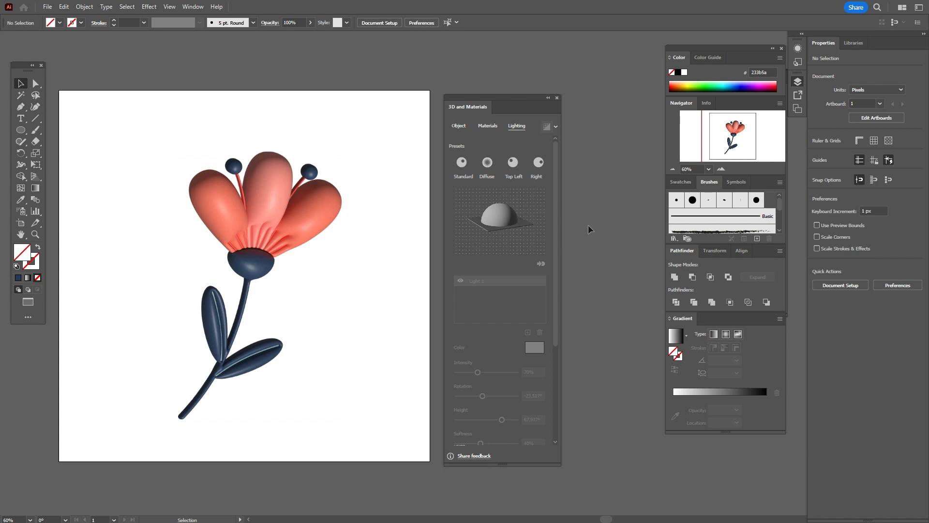
mouse_move(444, 249)
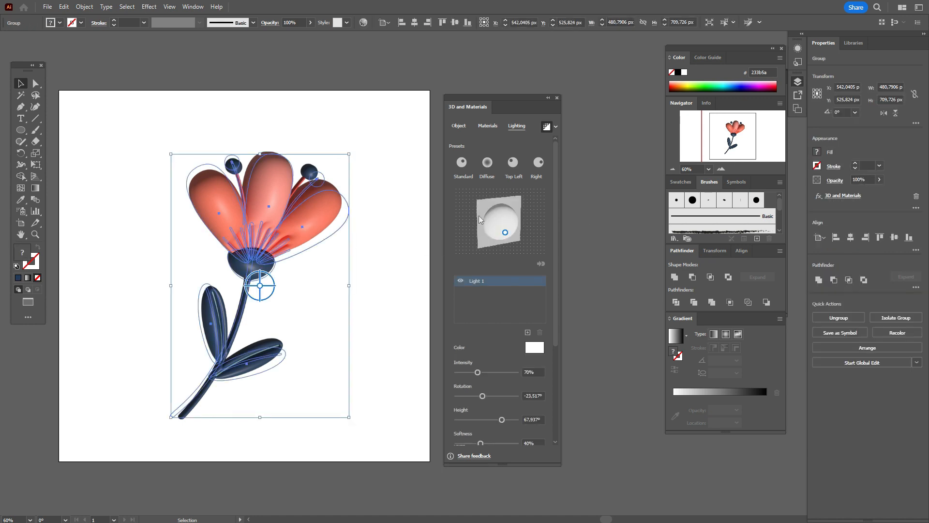
scroll("down", 3)
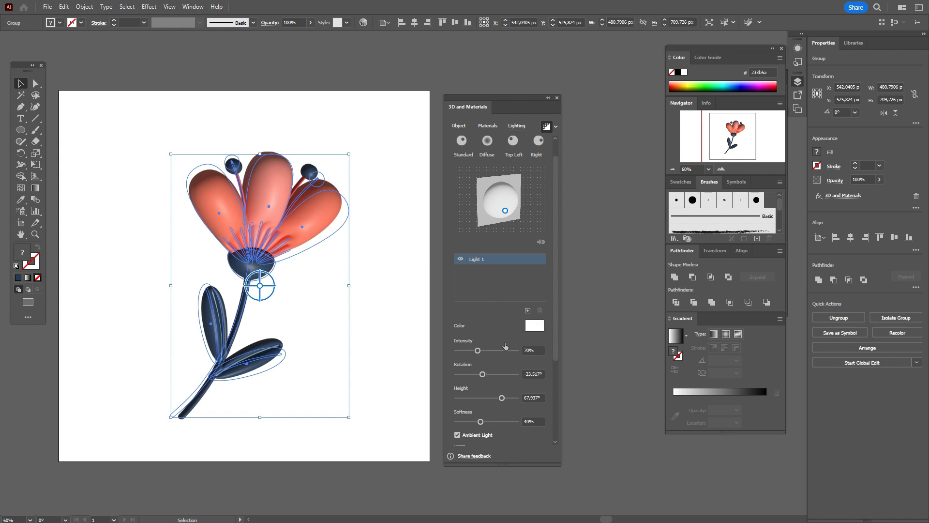
mouse_move(508, 354)
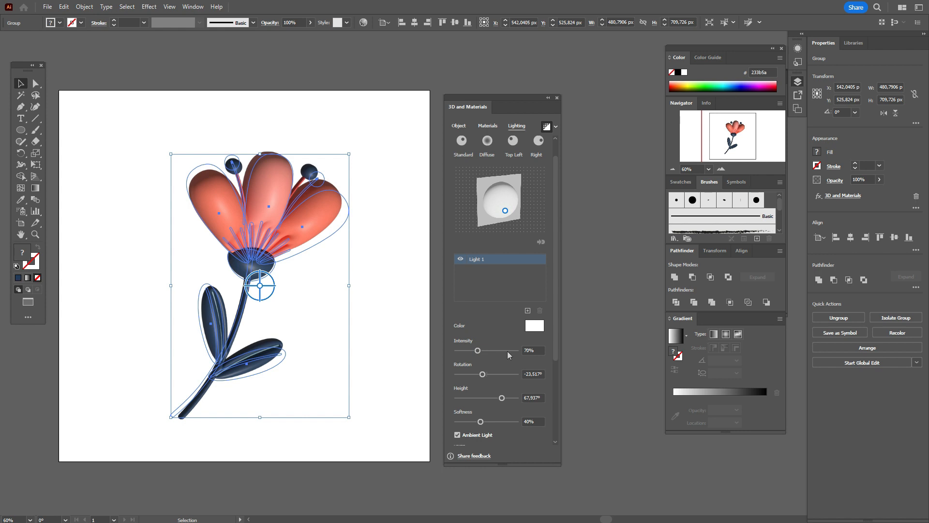
- Set the light to 96% intensity, -45° rotation, 71° height, 68% softness, ambient light 80%
left_click(531, 350)
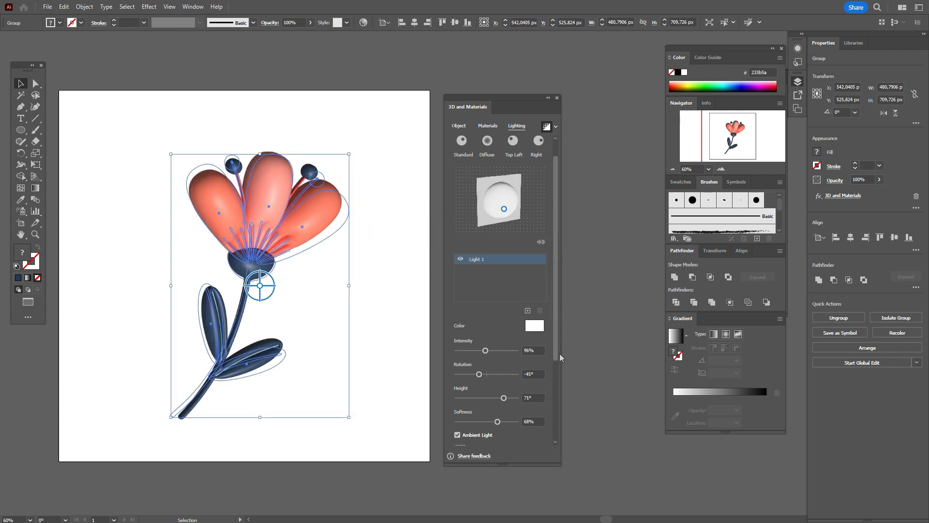
scroll("down", 3)
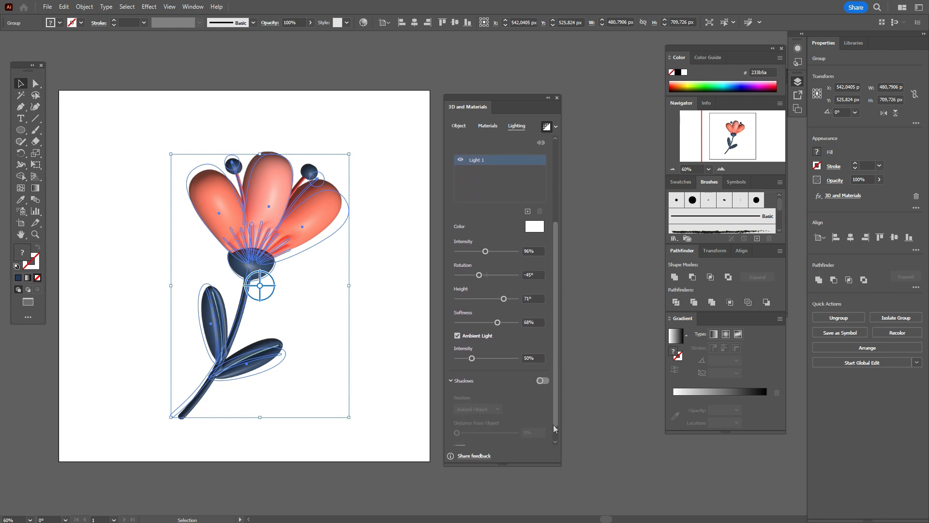
mouse_move(522, 371)
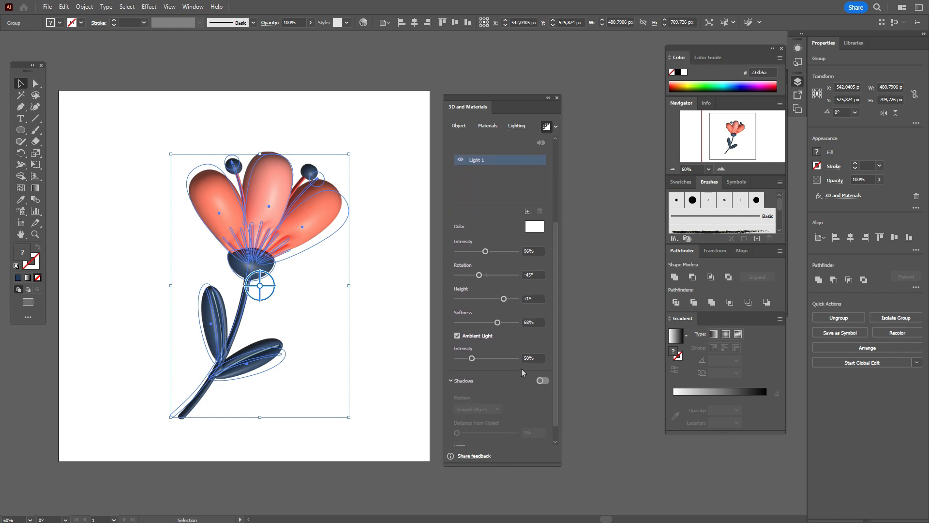
mouse_move(536, 368)
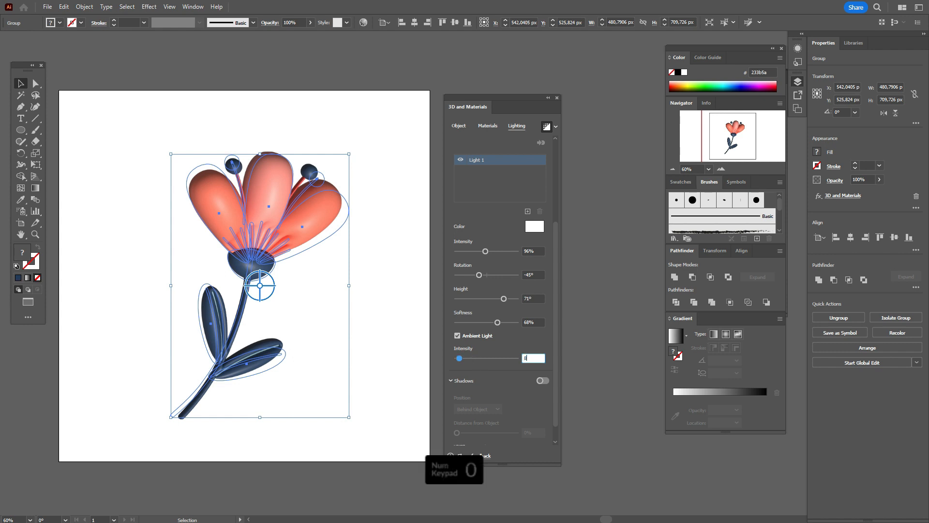
type("0%")
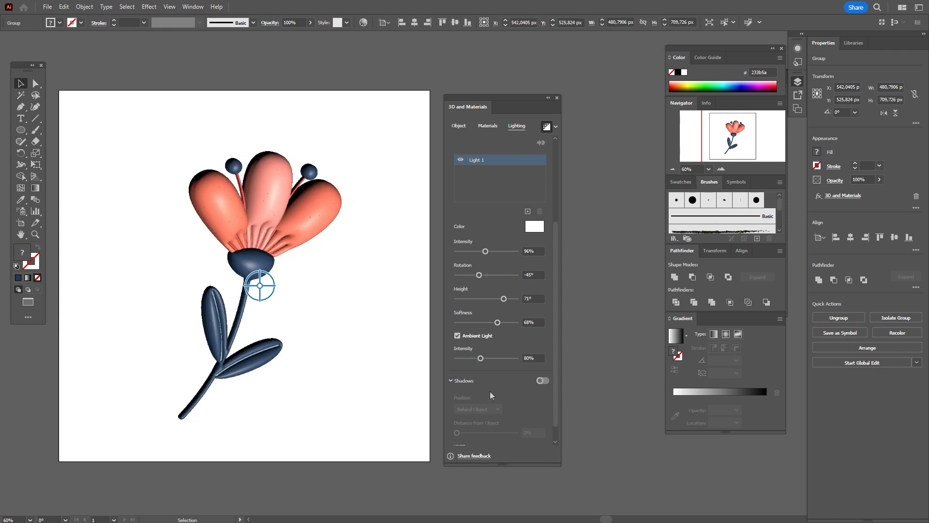
mouse_move(533, 388)
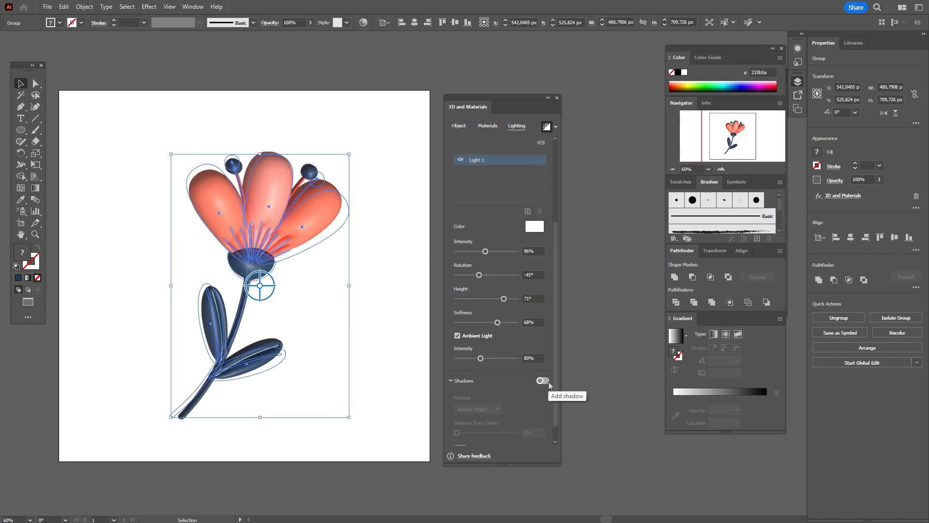
- Enable Shadows positioned behind the 3D flower in the Lighting settings
left_click(541, 380)
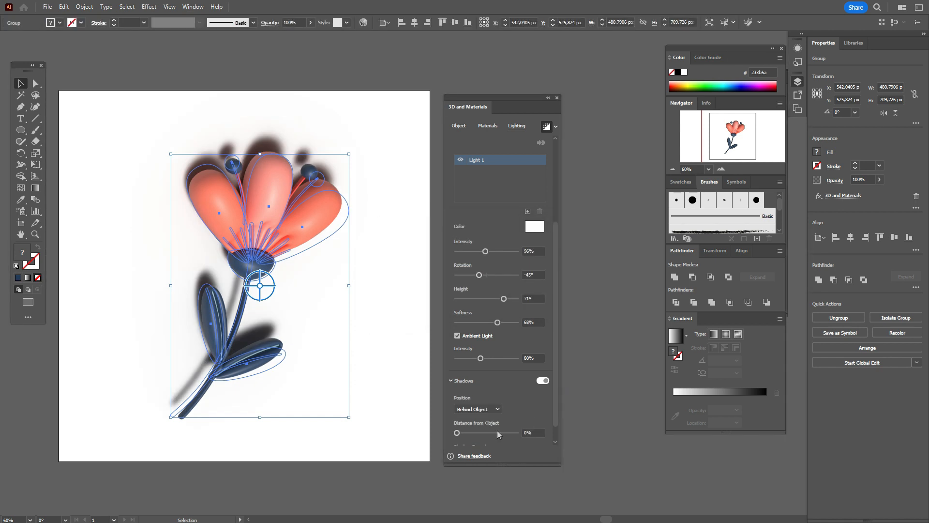
scroll("down", 3)
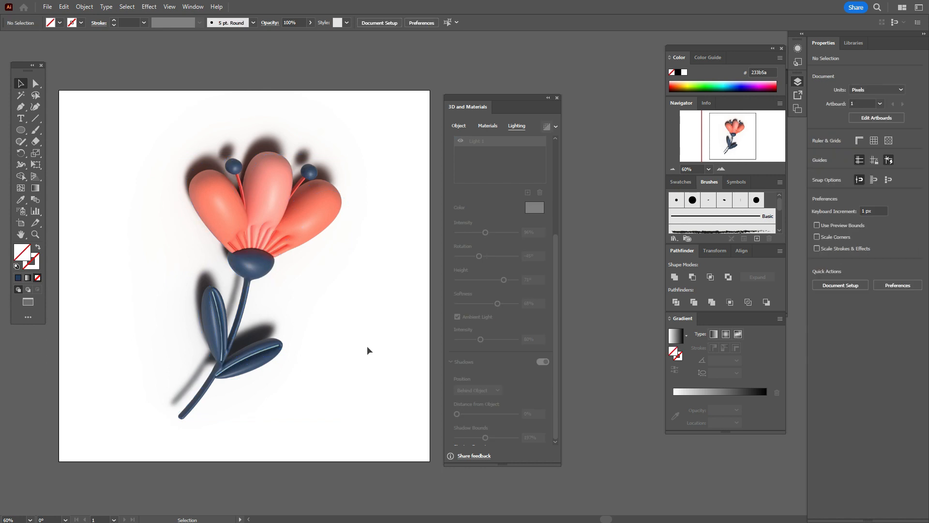
mouse_move(2, 231)
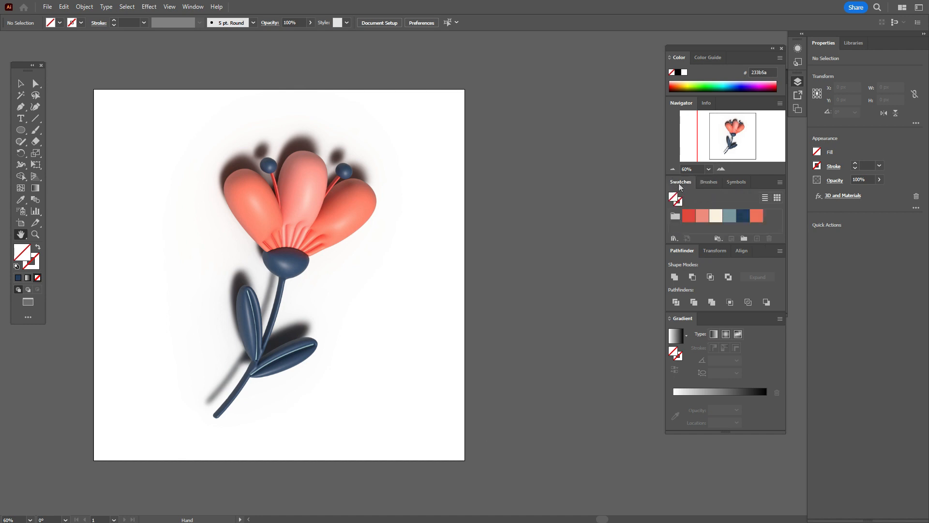
- Draw a cream rectangle covering the whole artboard as the background, then deselect
left_click(21, 130)
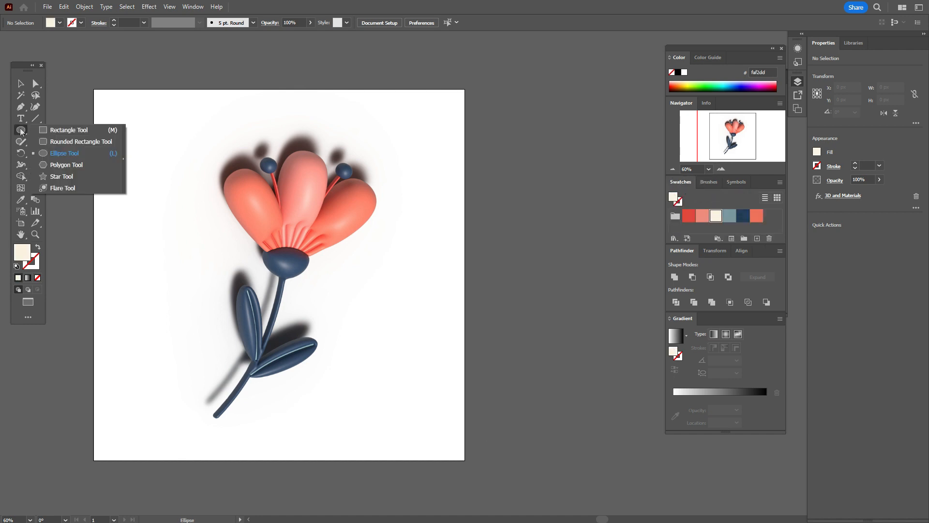
left_click(67, 130)
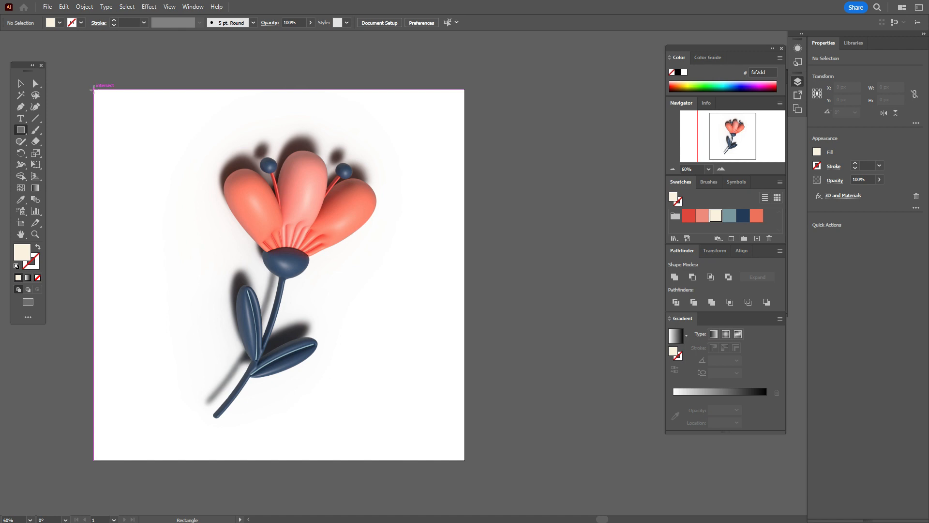
left_click_drag(100, 95, 458, 455)
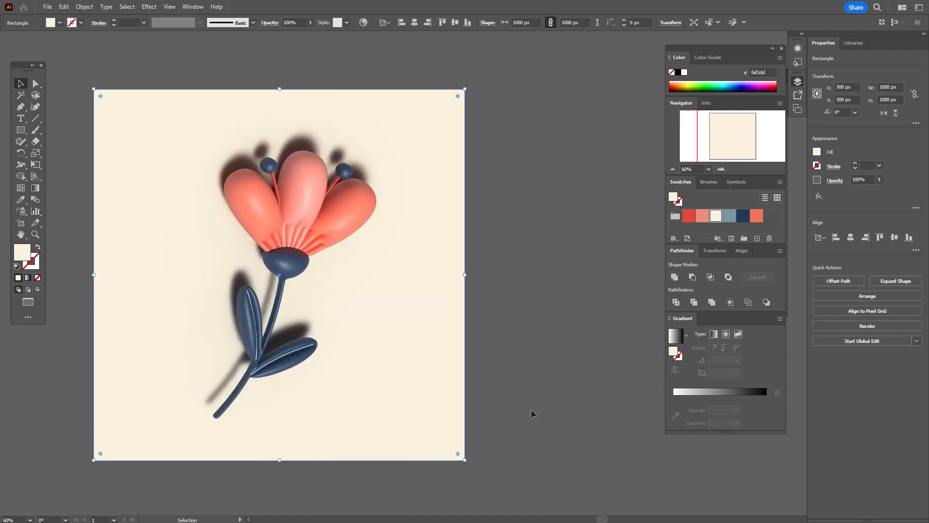
left_click(539, 414)
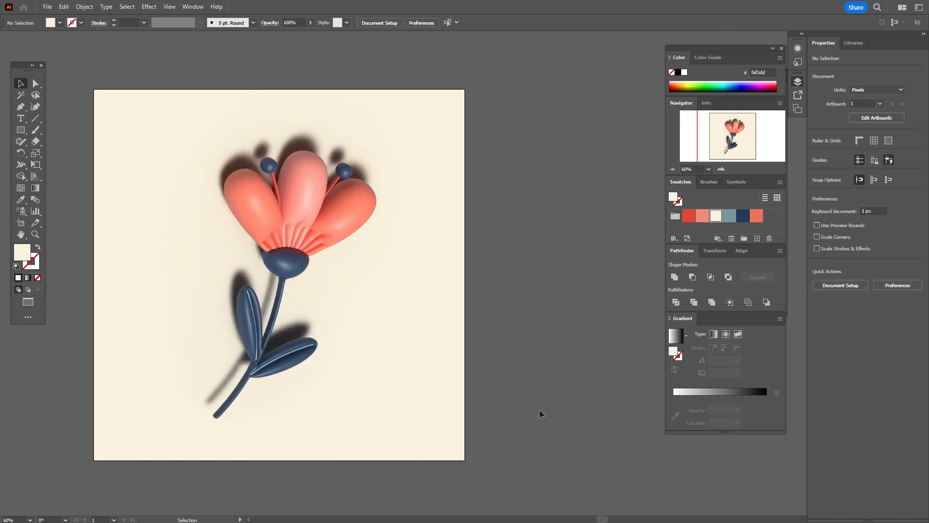
- Enlarge the main flower, shift it left, and rotate a copy to about 46° at lower right
left_click(83, 7)
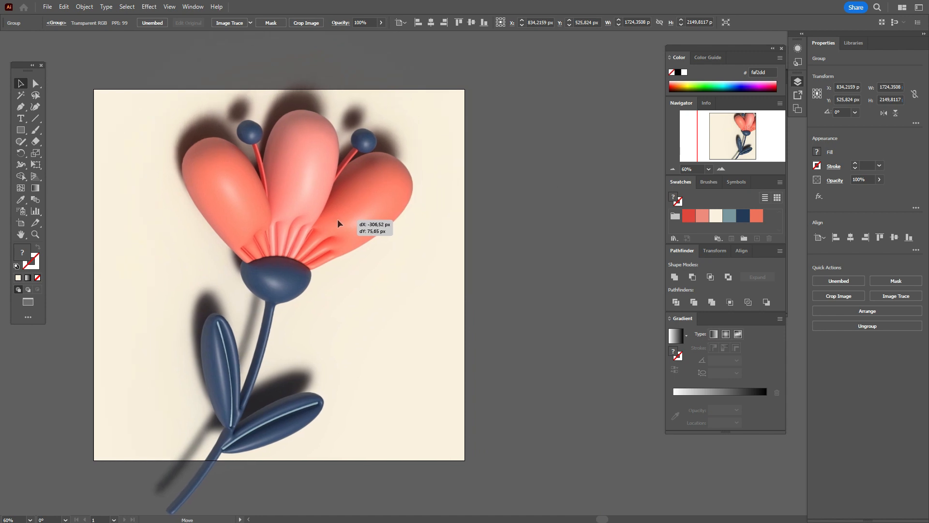
left_click_drag(340, 224, 601, 317)
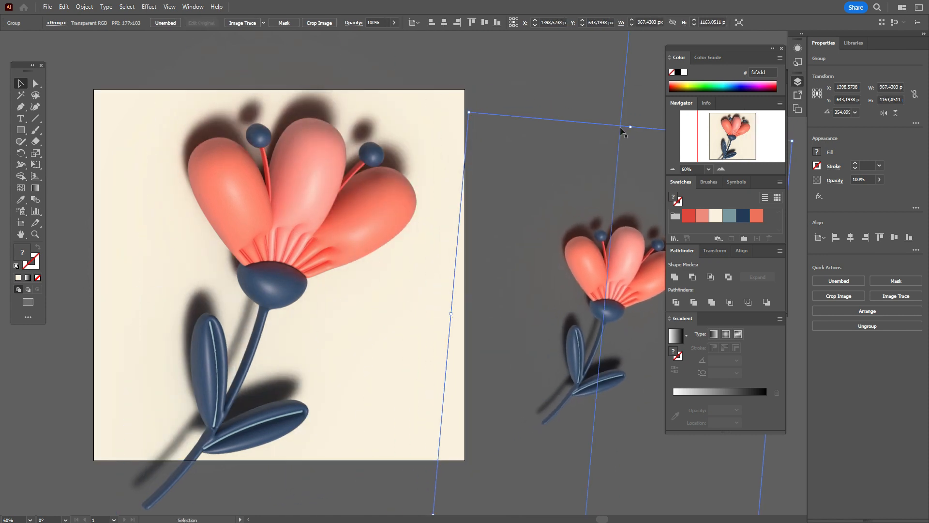
left_click_drag(630, 126, 485, 310)
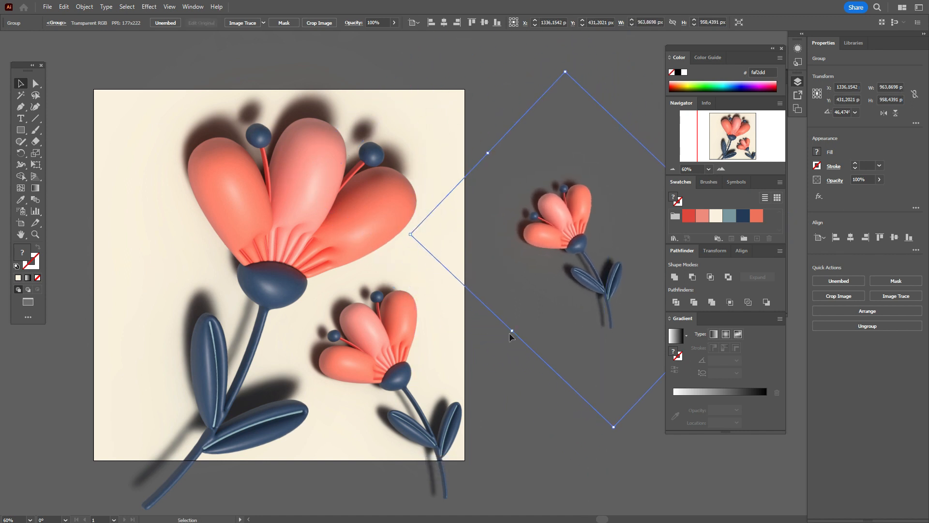
- Rotate a second small copy, place it at the upper-left edge, and draw an artboard-sized rectangle
left_click_drag(511, 330, 511, 336)
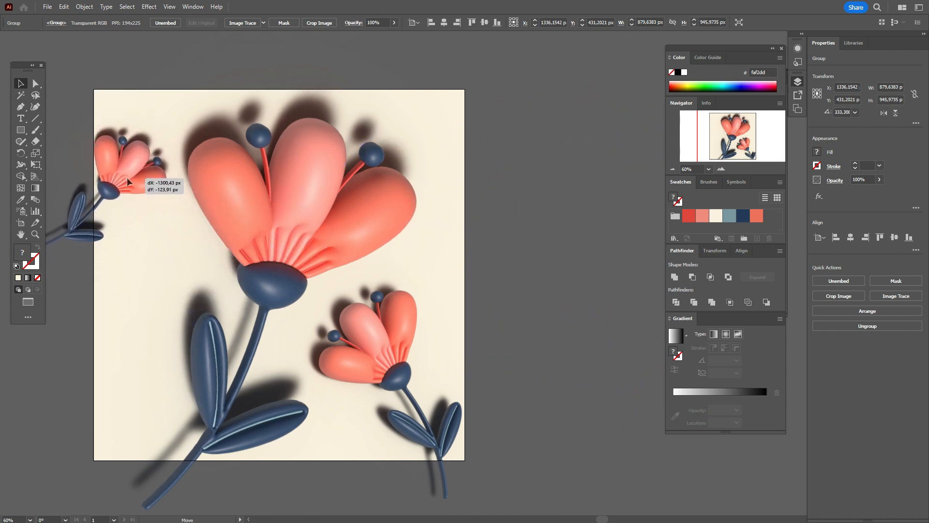
left_click_drag(129, 181, 136, 239)
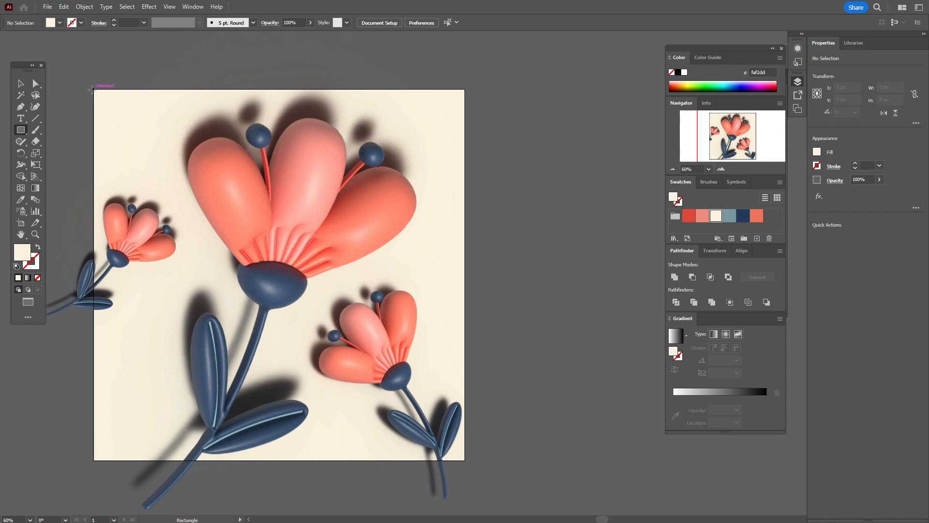
left_click_drag(93, 88, 455, 452)
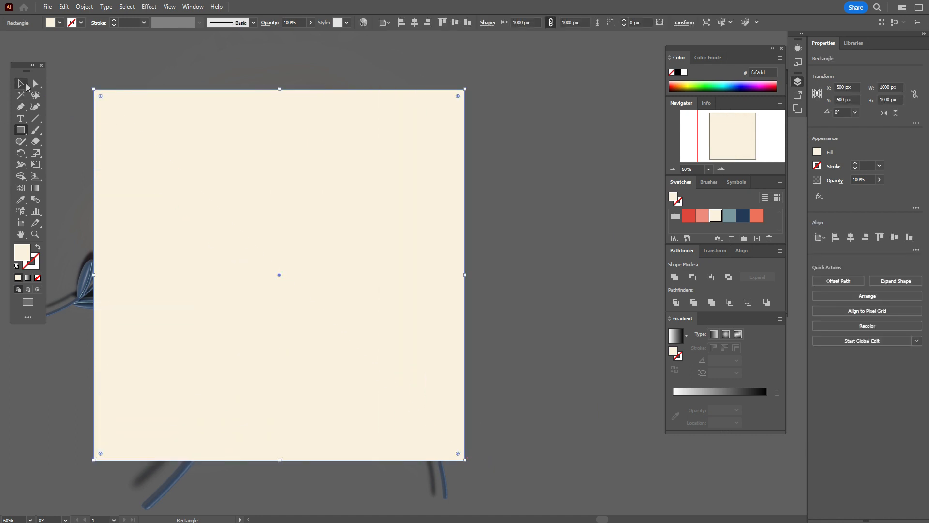
- Bring up the context menu over the selected artwork for Make Clipping Mask
right_click(441, 226)
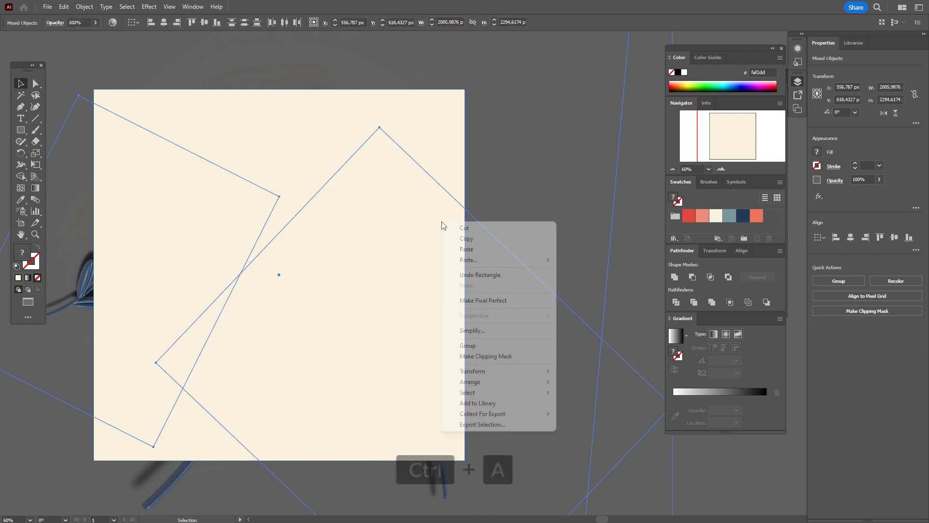